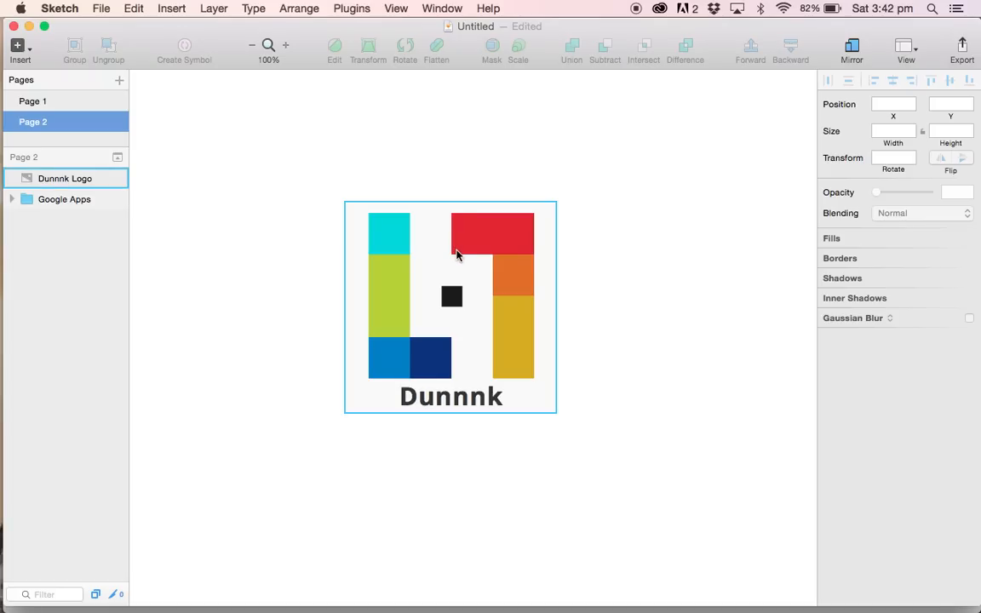
# Select the Dunnnk Logo layer and view the Google Docs reference icon on the canvas
pyautogui.click(65, 178)
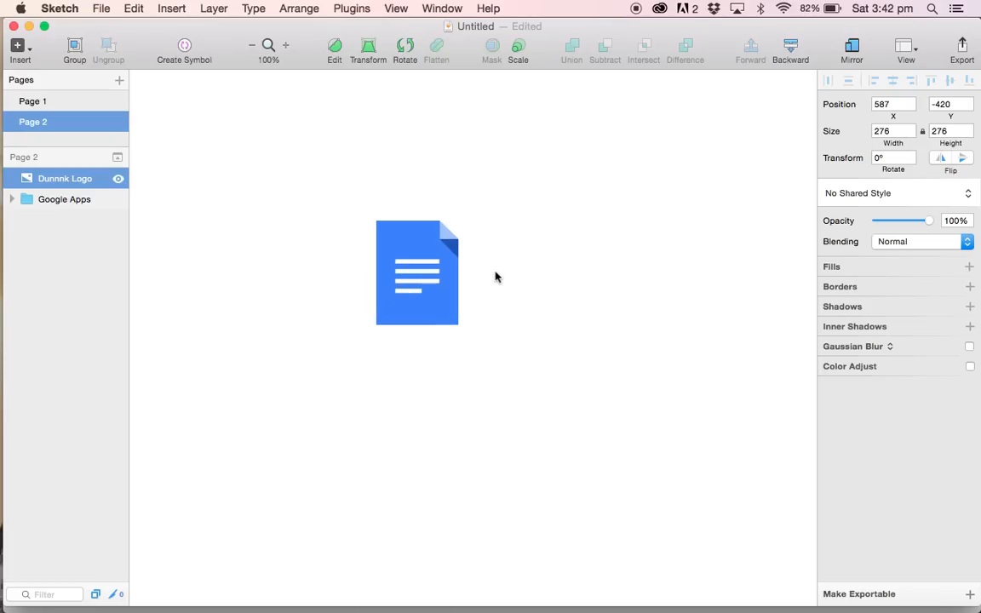
pyautogui.click(417, 273)
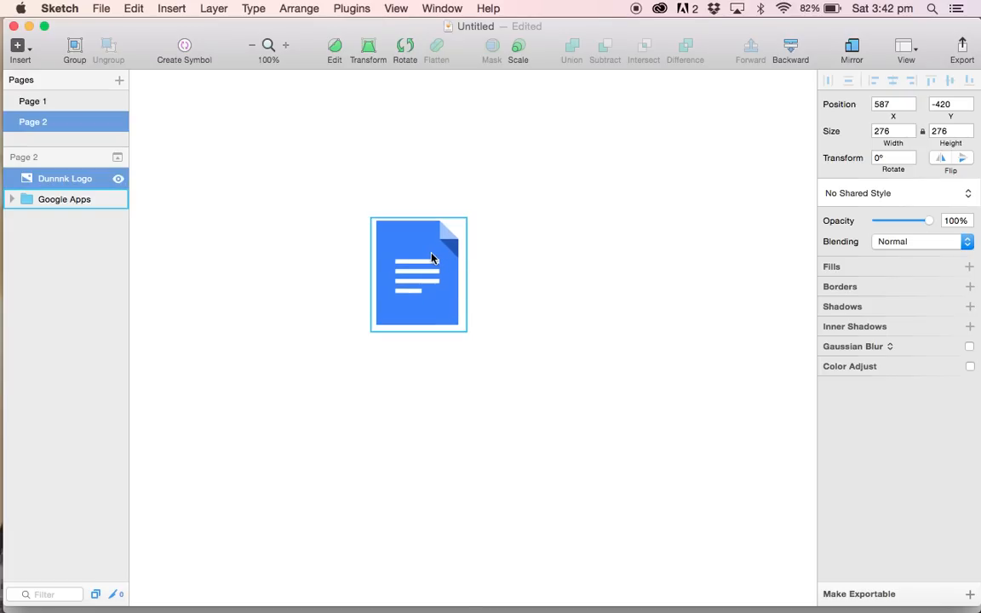
pyautogui.moveTo(429, 250)
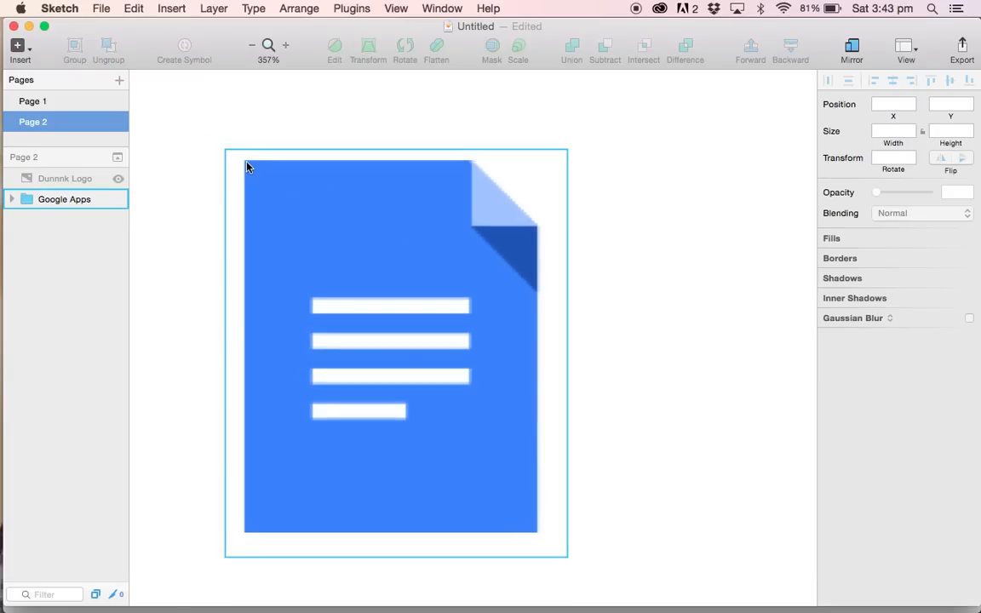
pyautogui.moveTo(248, 551)
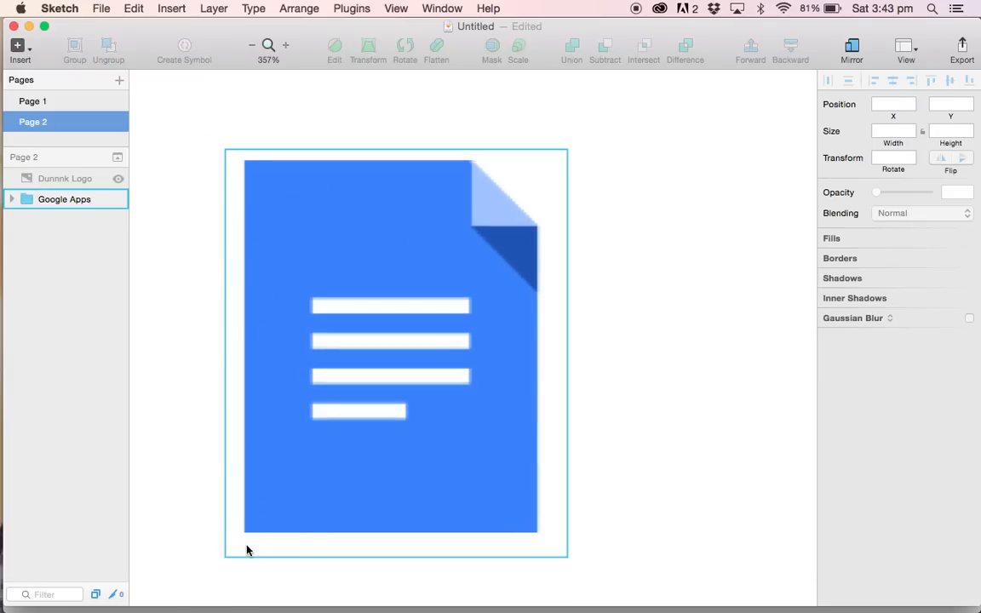
pyautogui.moveTo(504, 173)
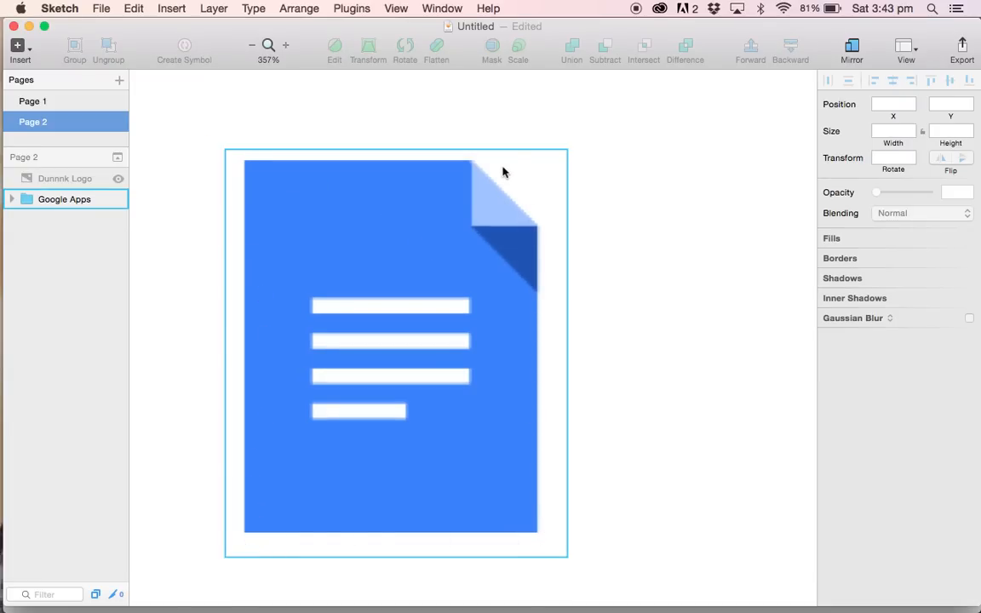
pyautogui.moveTo(528, 179)
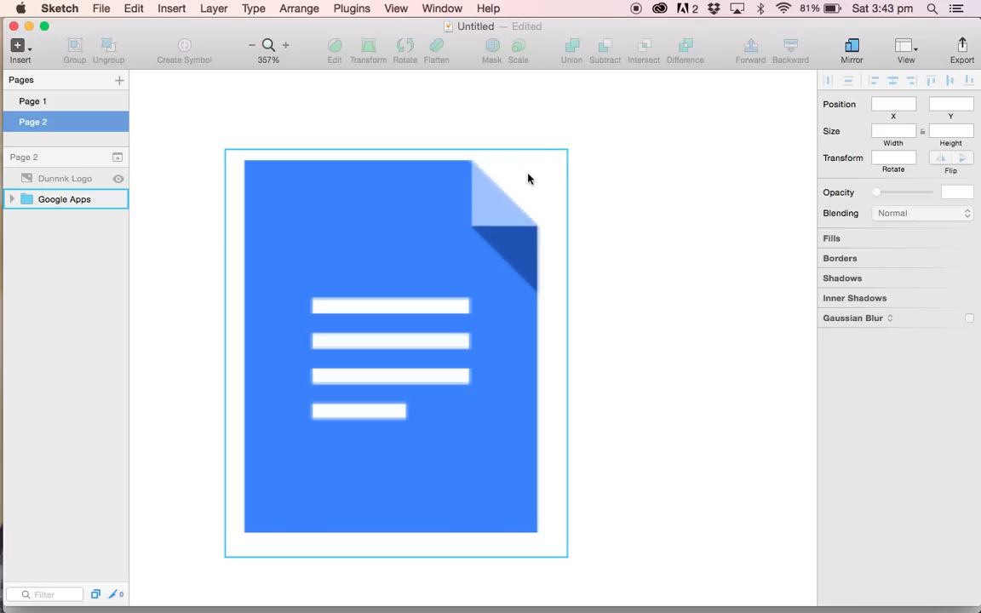
pyautogui.moveTo(352, 415)
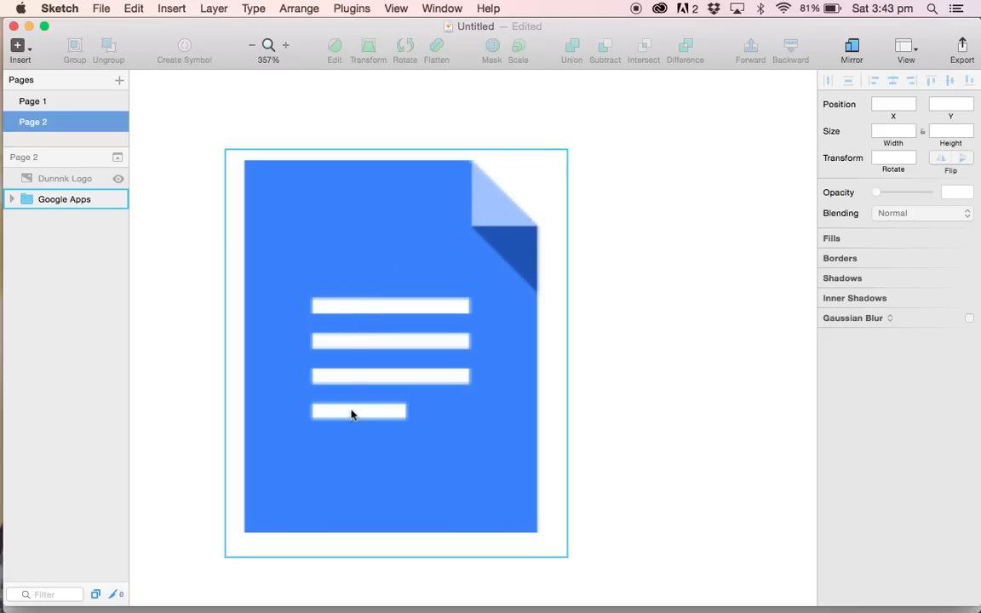
pyautogui.moveTo(314, 307)
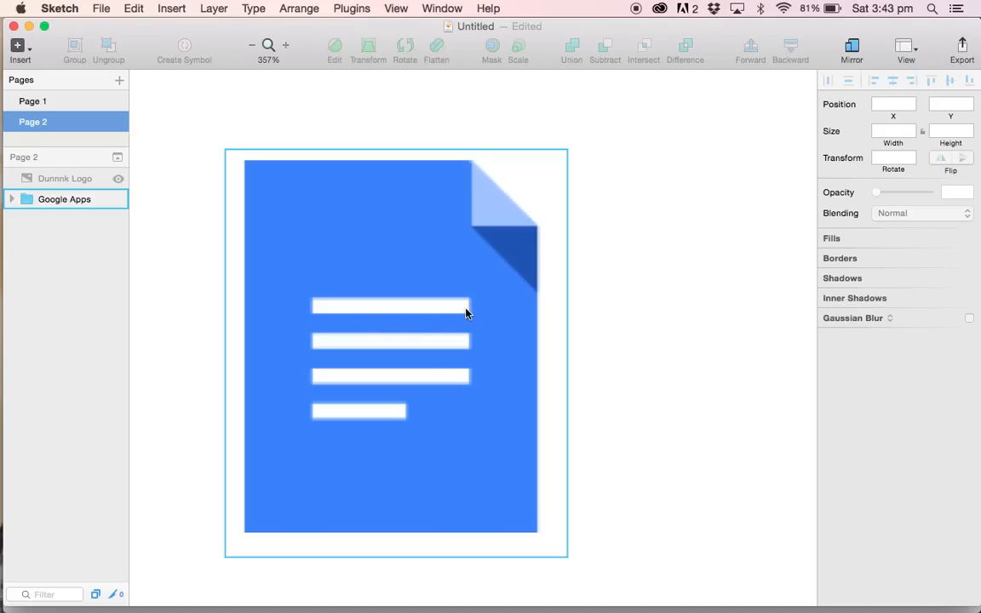
pyautogui.moveTo(469, 191)
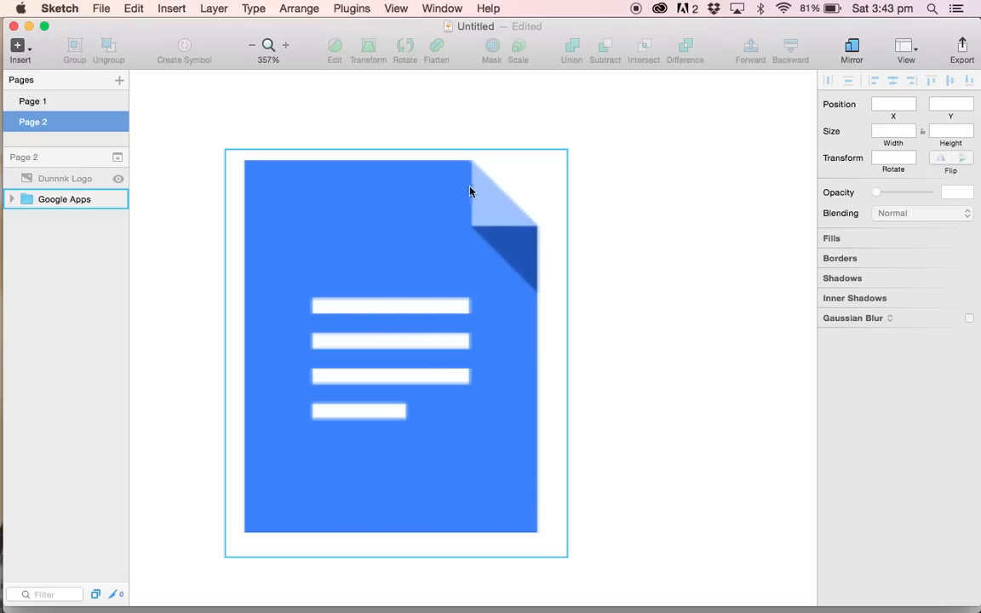
pyautogui.moveTo(477, 217)
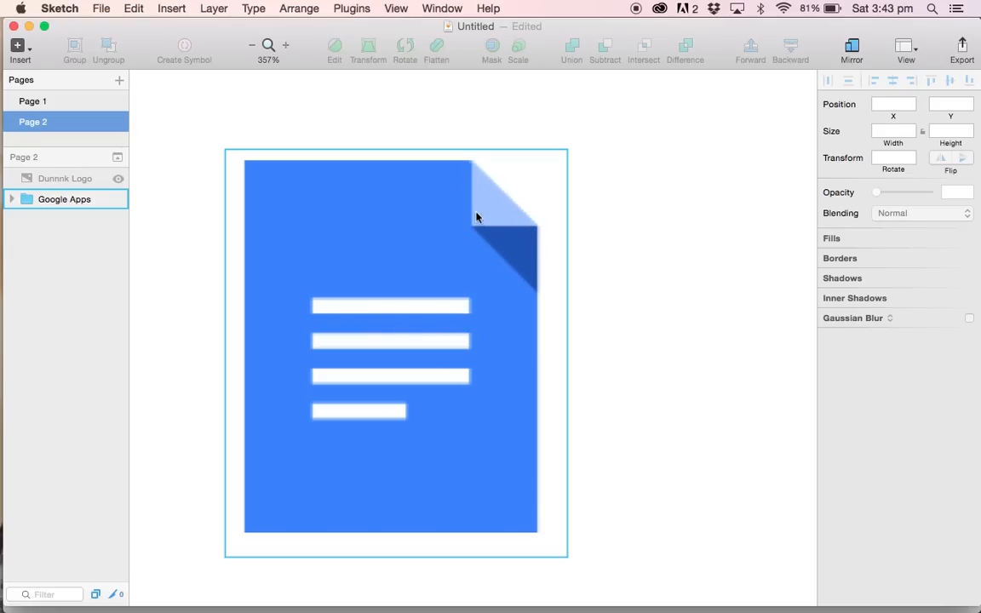
pyautogui.moveTo(528, 233)
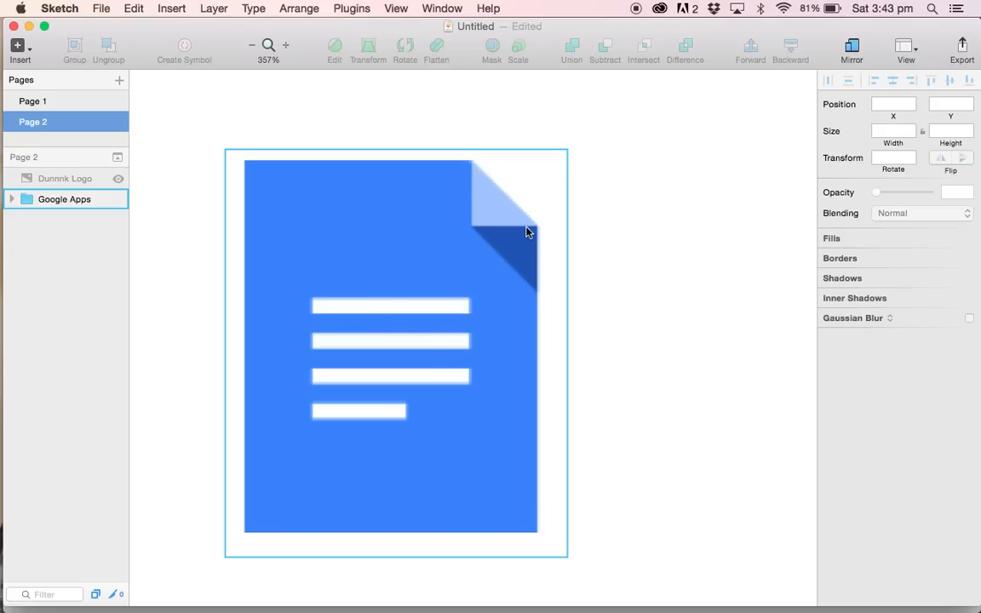
pyautogui.moveTo(498, 220)
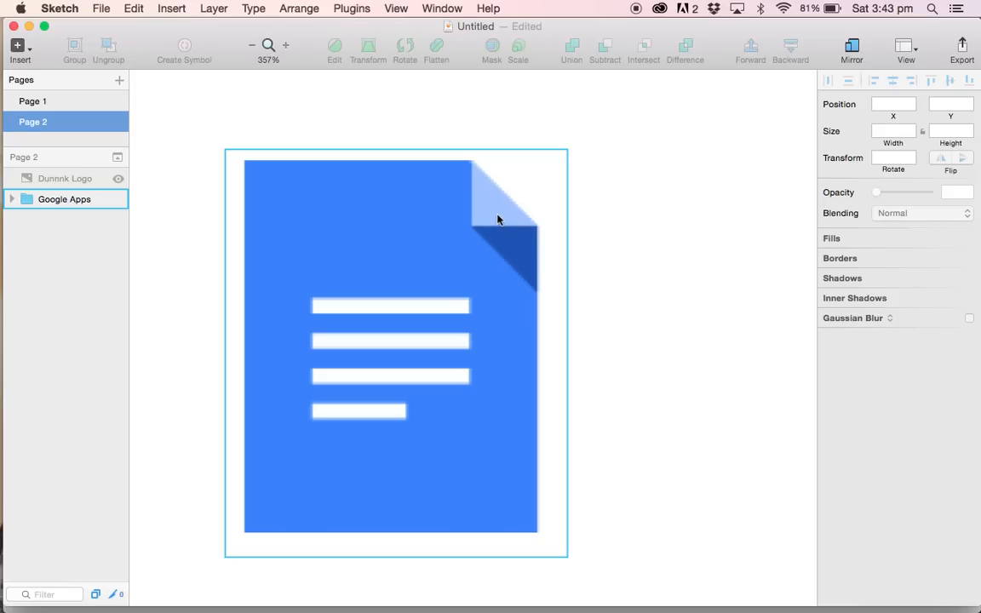
pyautogui.moveTo(514, 258)
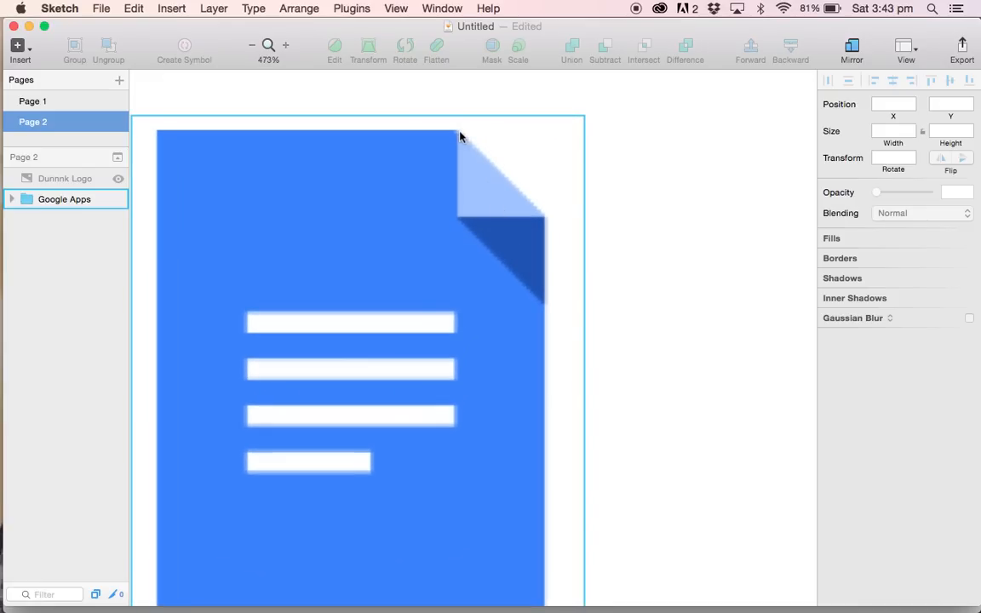
pyautogui.moveTo(547, 222)
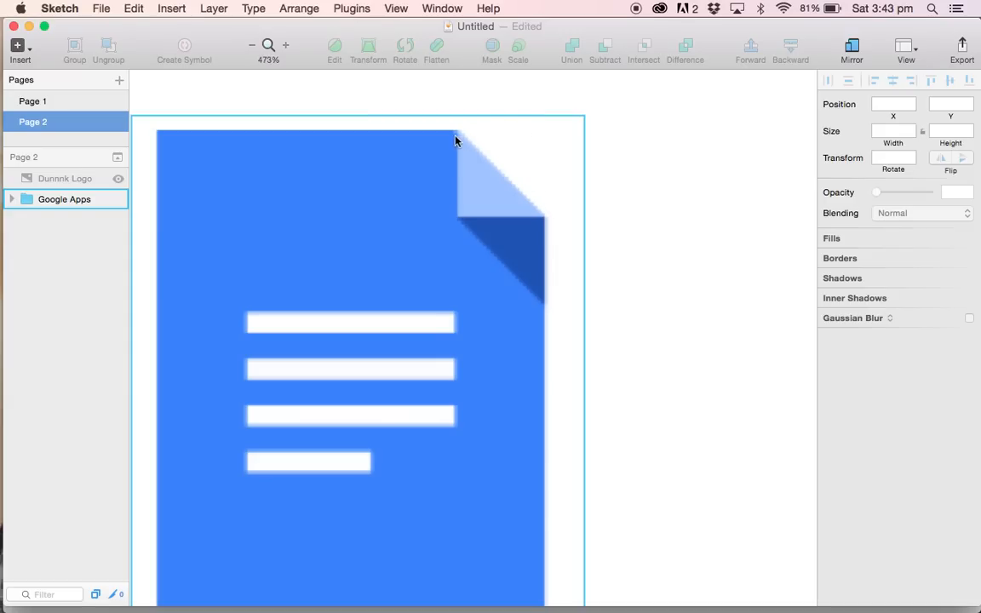
pyautogui.moveTo(546, 215)
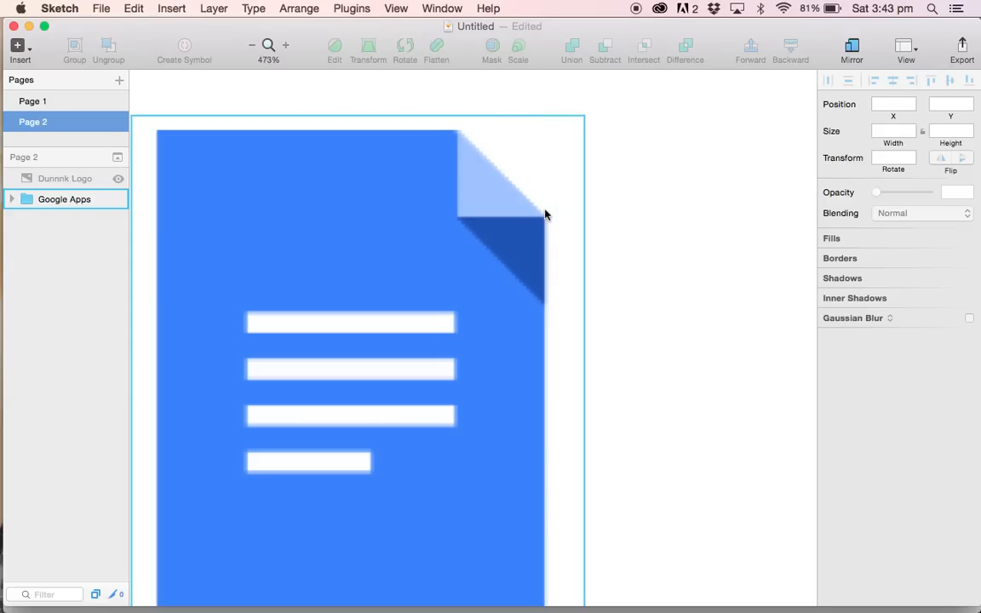
pyautogui.moveTo(464, 134)
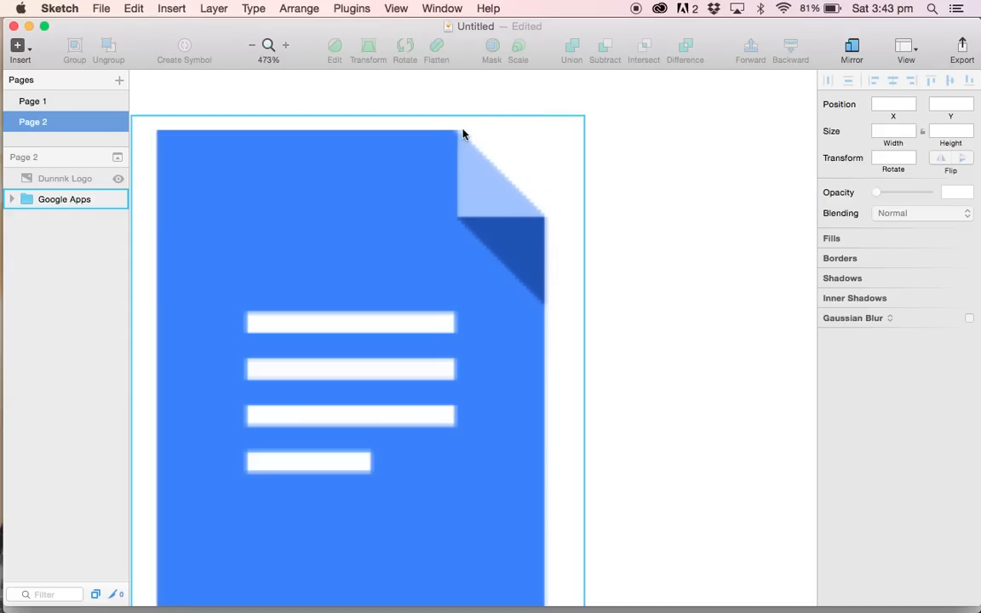
pyautogui.moveTo(546, 214)
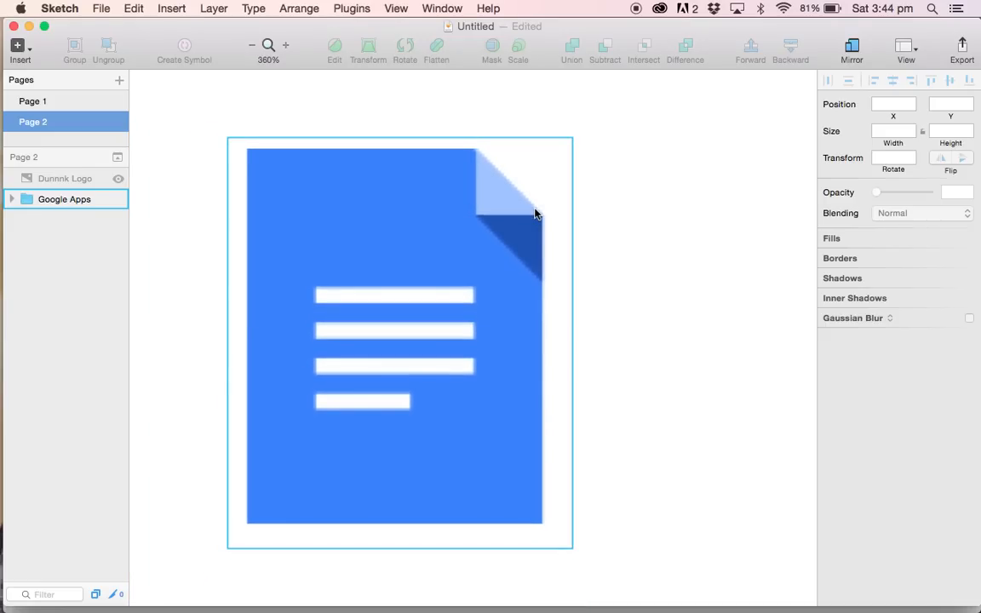
pyautogui.click(215, 181)
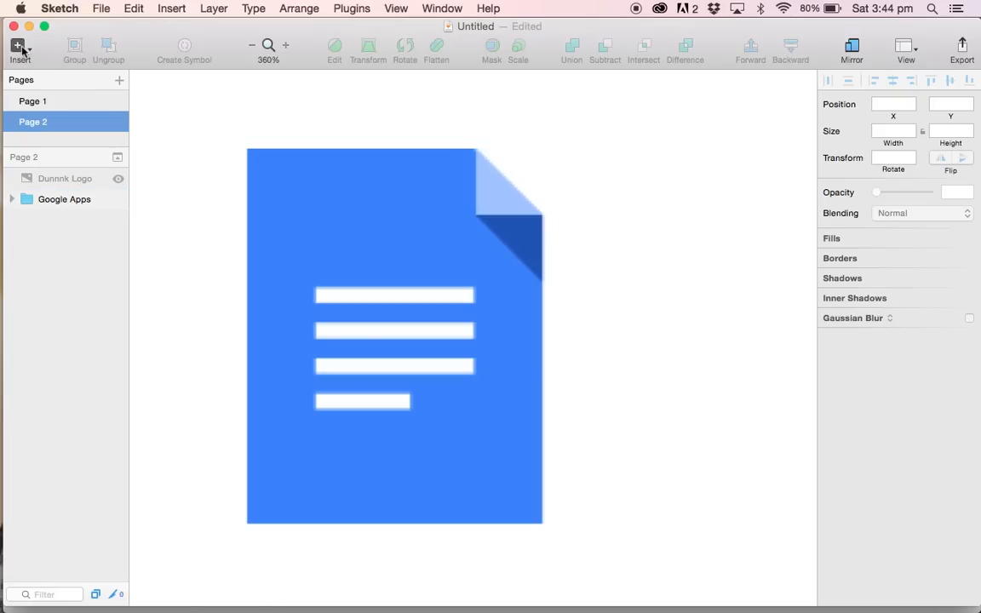
# Draw a tall grey 107 × 136 rectangle beside the reference icon and remove its border
pyautogui.click(19, 47)
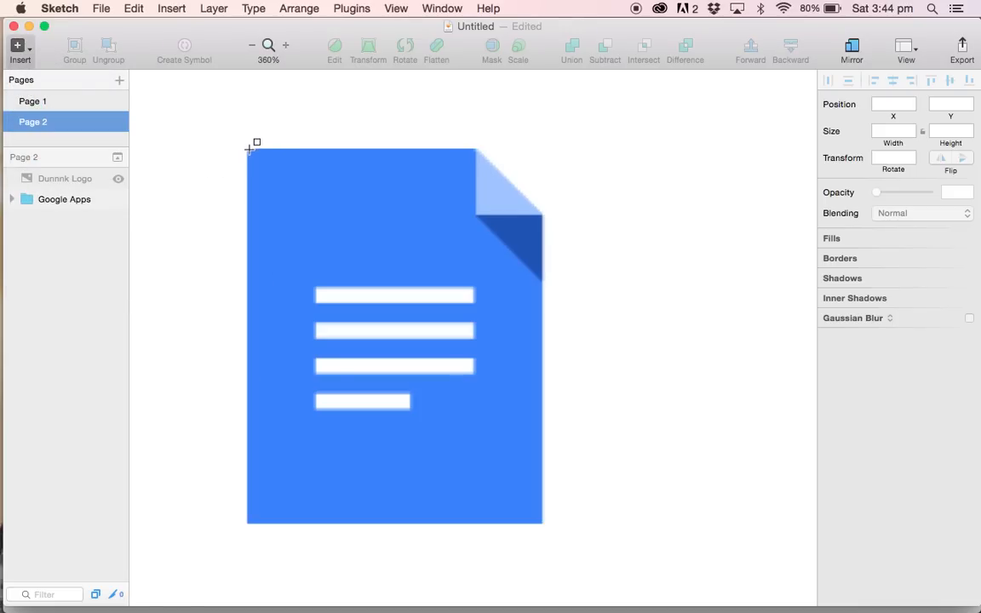
pyautogui.moveTo(254, 142); pyautogui.dragTo(423, 381)
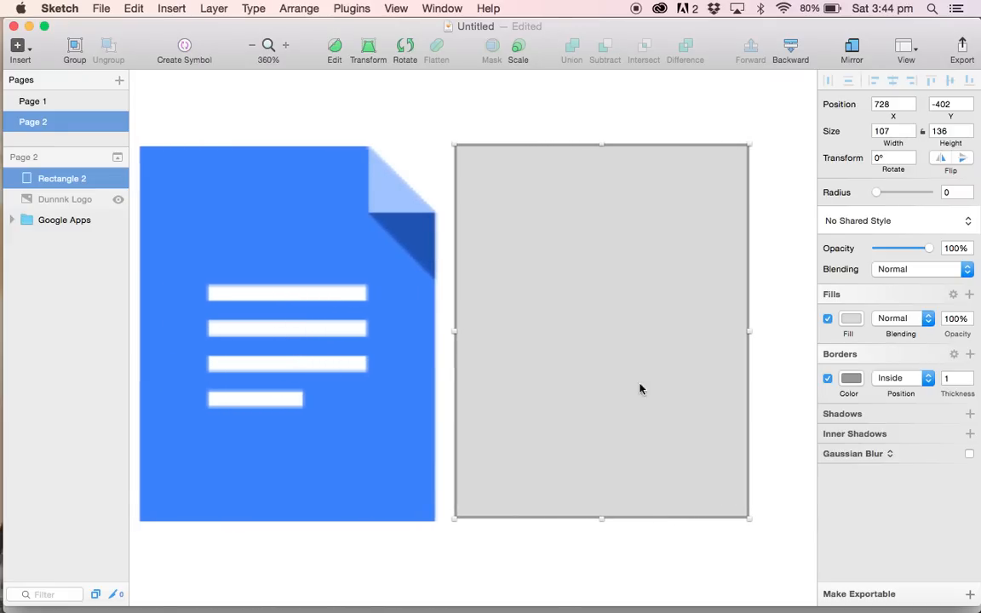
pyautogui.moveTo(526, 304)
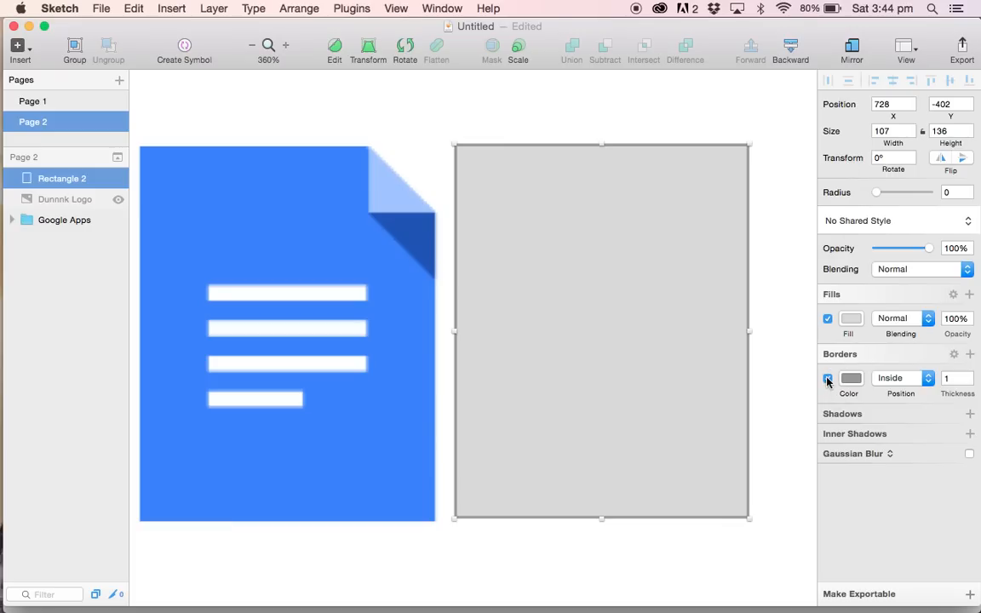
pyautogui.click(827, 378)
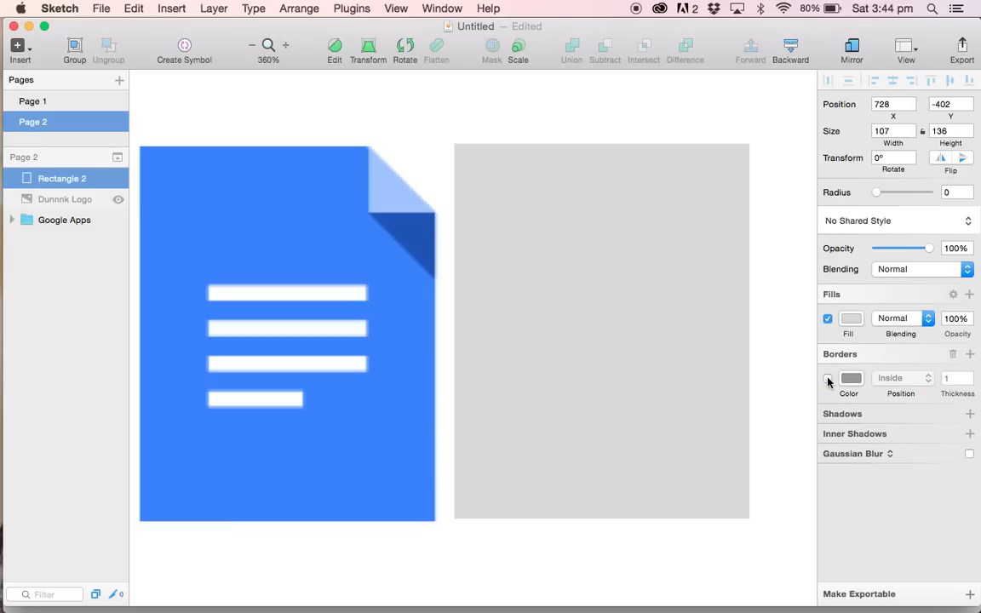
pyautogui.click(827, 378)
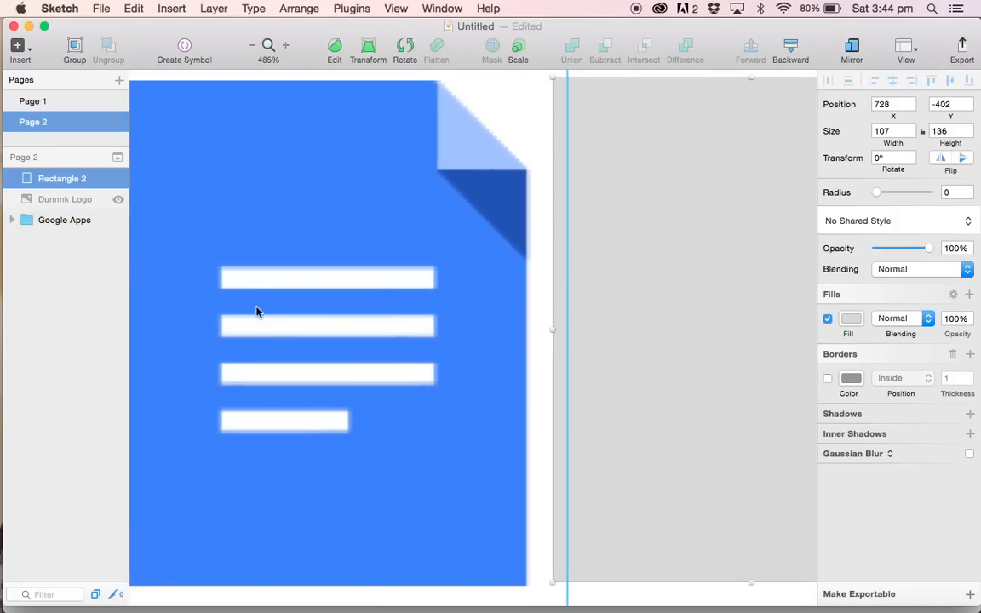
pyautogui.moveTo(225, 278)
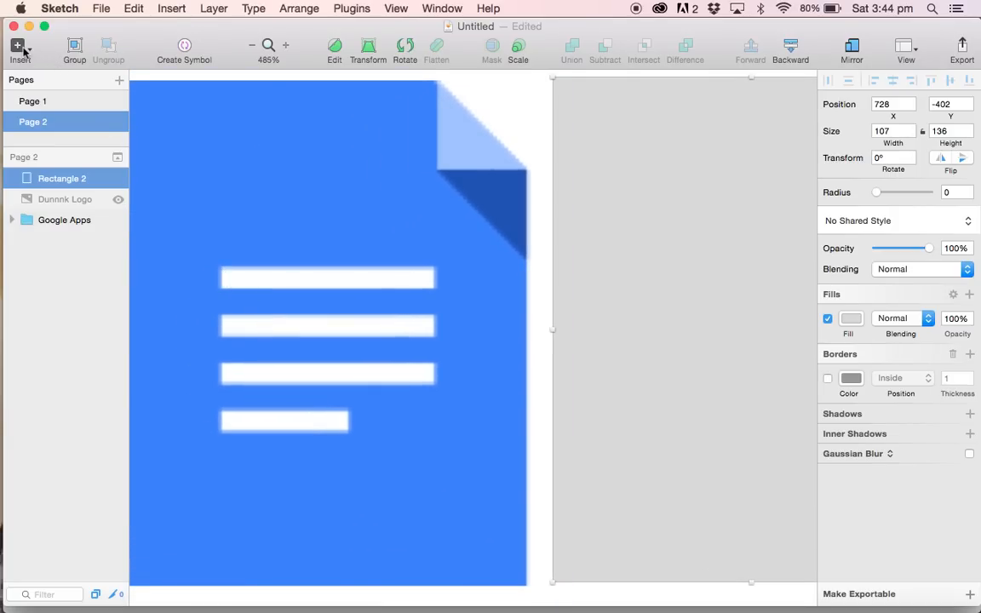
# Draw a thin borderless grey 59 × 6 bar over the icon's first white line
pyautogui.click(19, 47)
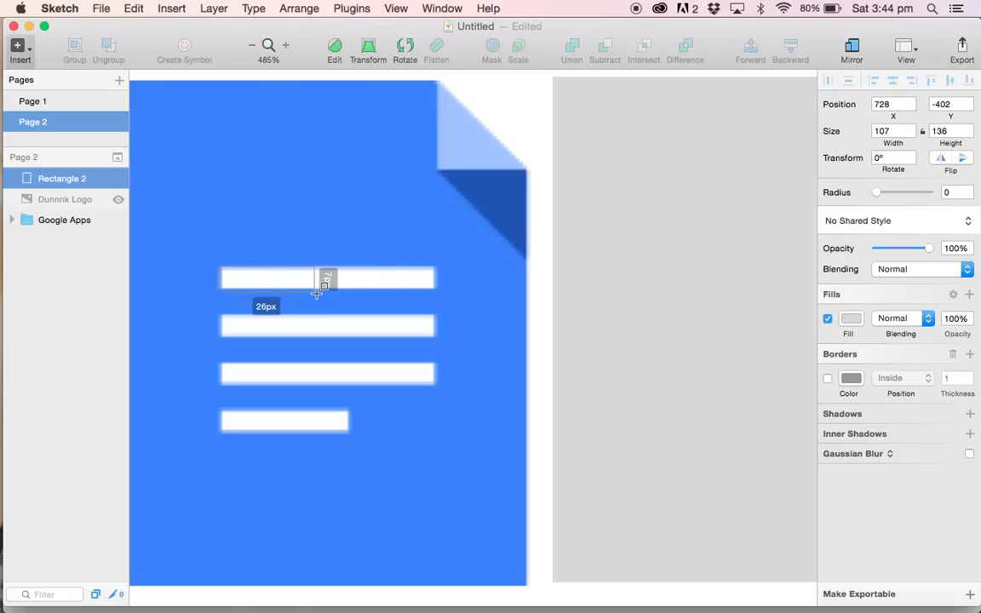
pyautogui.moveTo(317, 289); pyautogui.dragTo(437, 290)
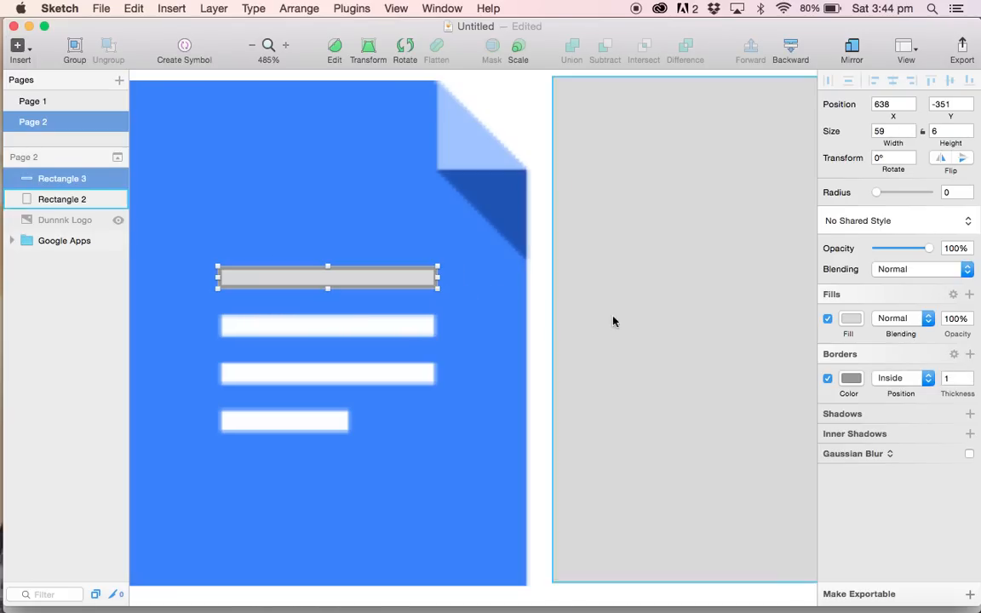
pyautogui.click(827, 378)
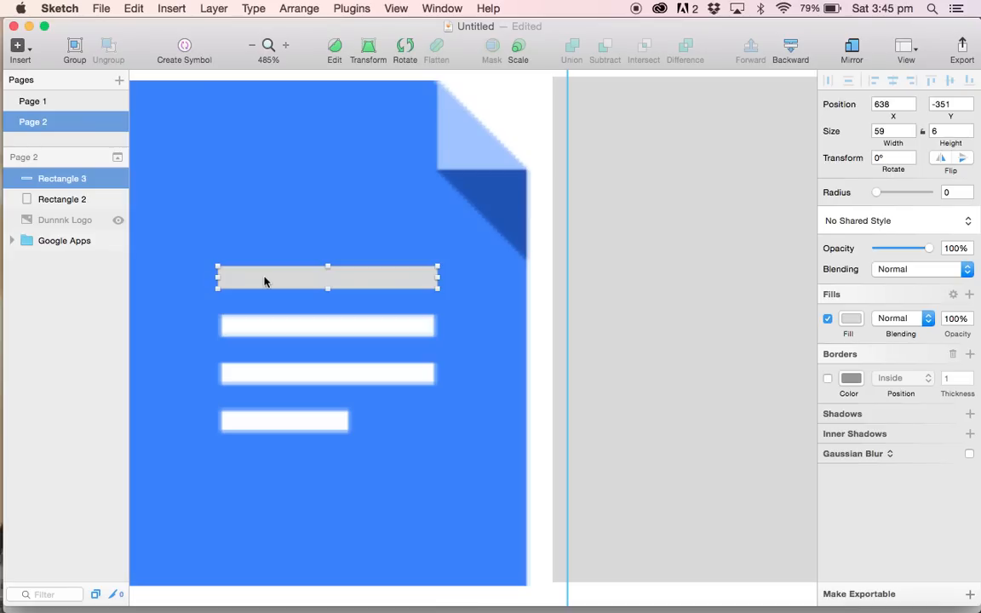
pyautogui.moveTo(218, 160)
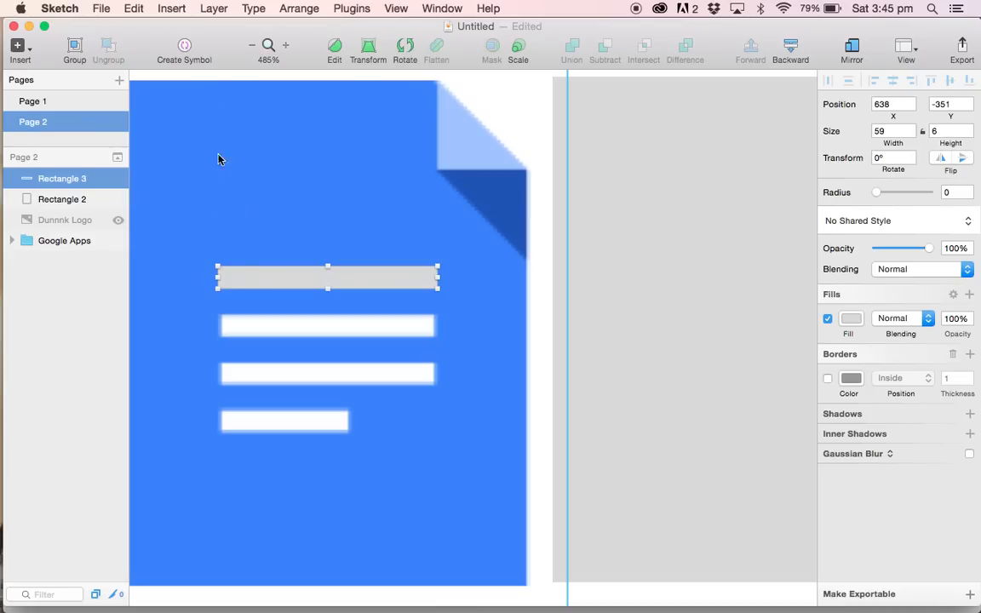
# Duplicate the bar and place copies over the remaining white lines
pyautogui.click(64, 240)
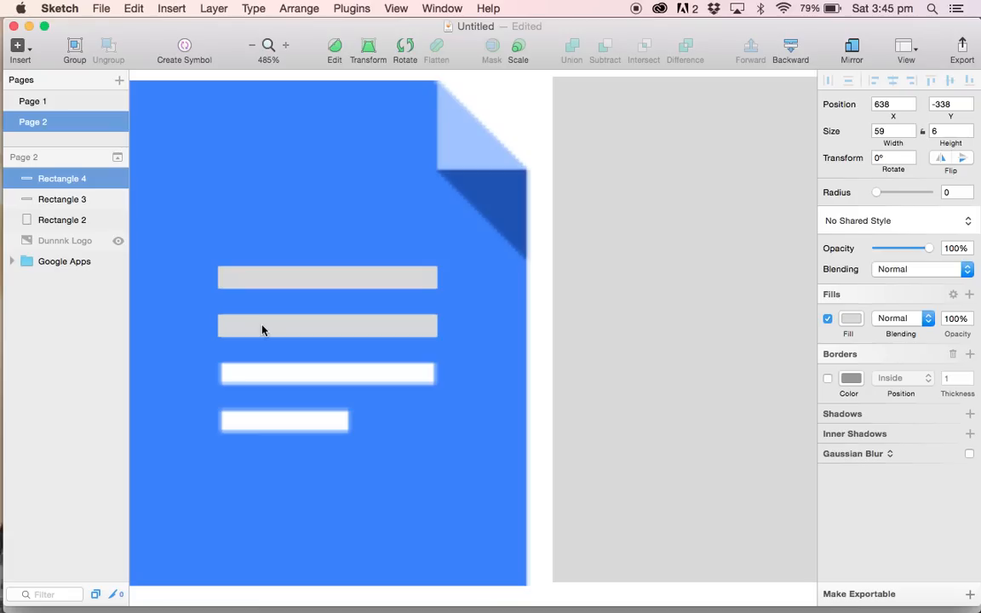
pyautogui.click(327, 325)
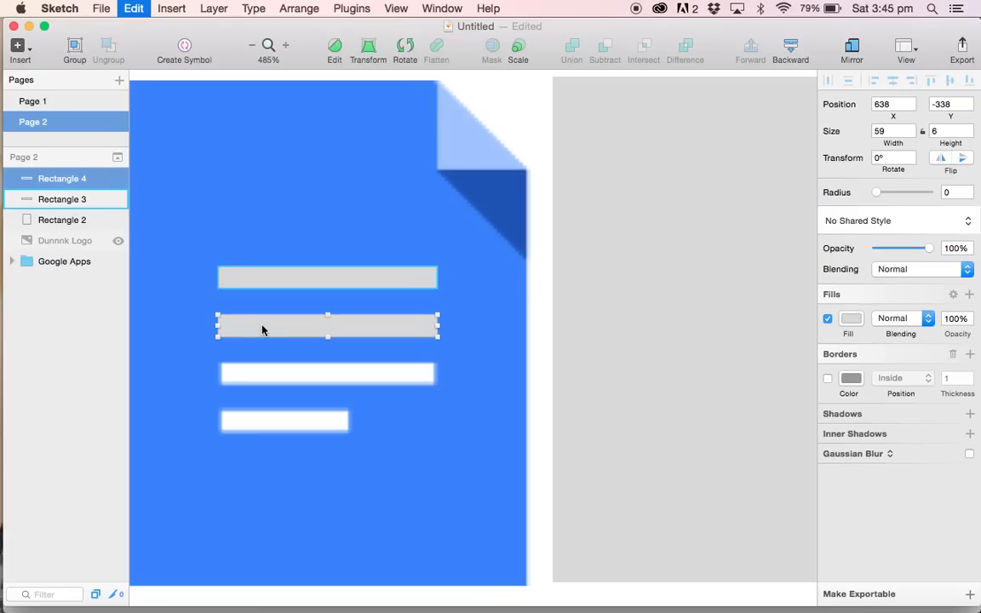
pyautogui.moveTo(328, 326); pyautogui.dragTo(328, 358)
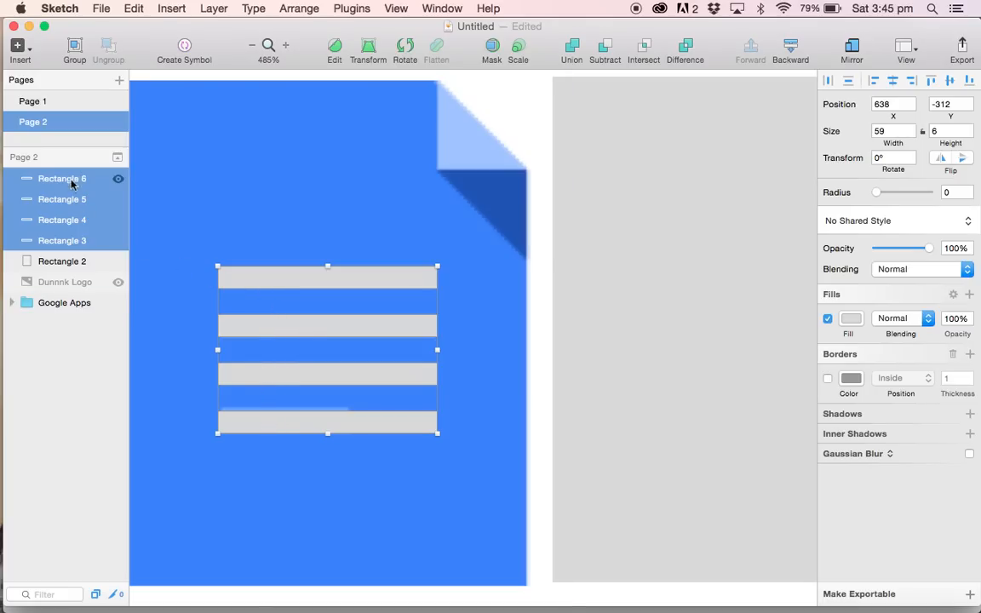
pyautogui.moveTo(96, 249)
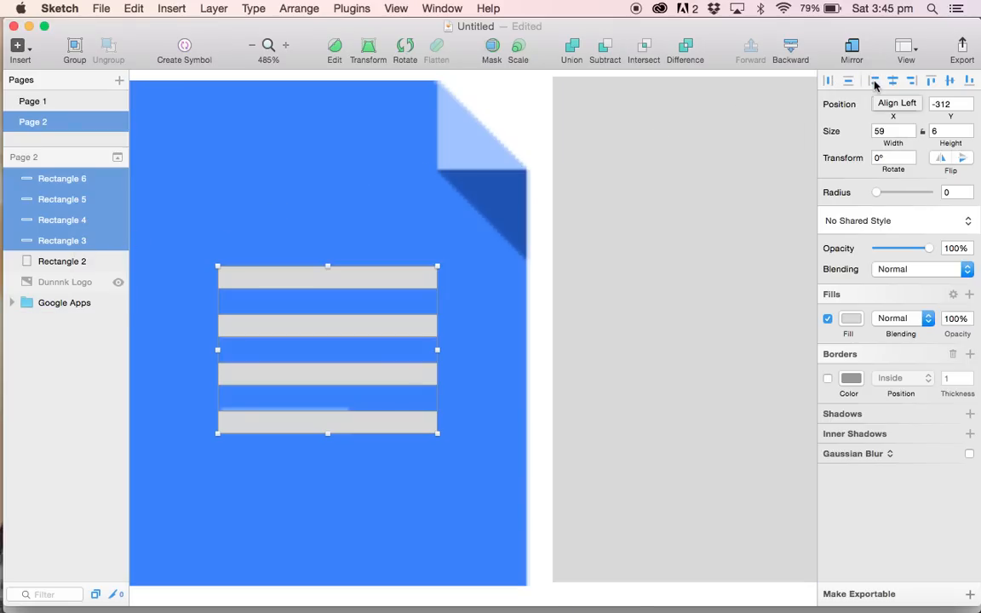
# Left-align the four lines, move the bottom one down and shorten it
pyautogui.click(874, 80)
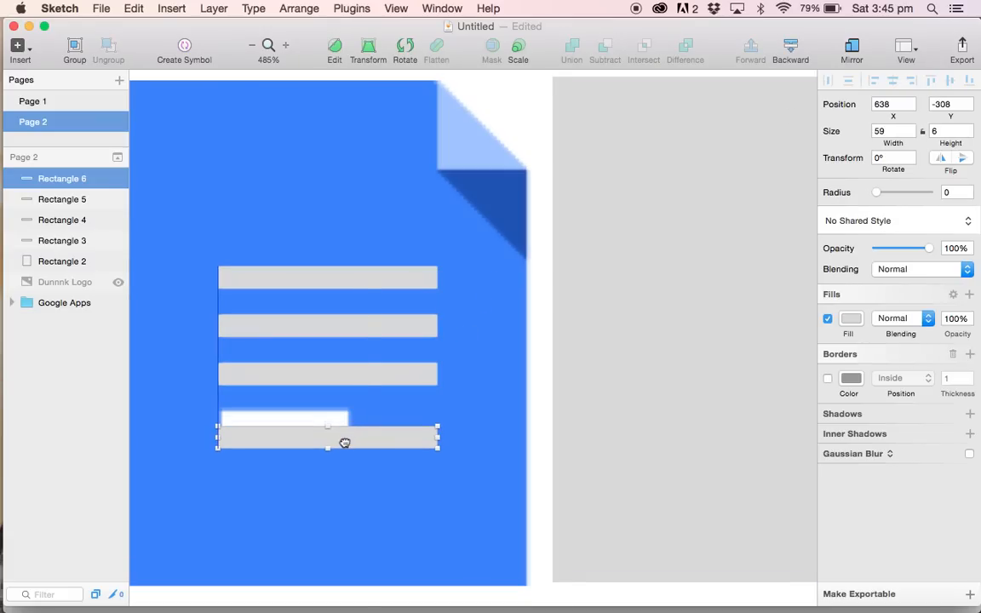
pyautogui.moveTo(327, 430); pyautogui.dragTo(328, 447)
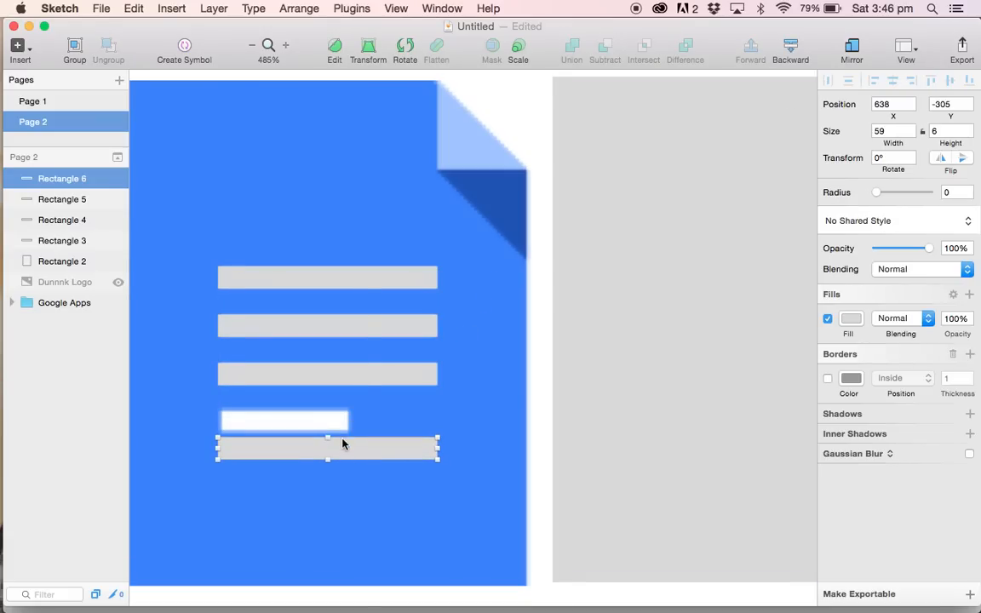
pyautogui.click(328, 277)
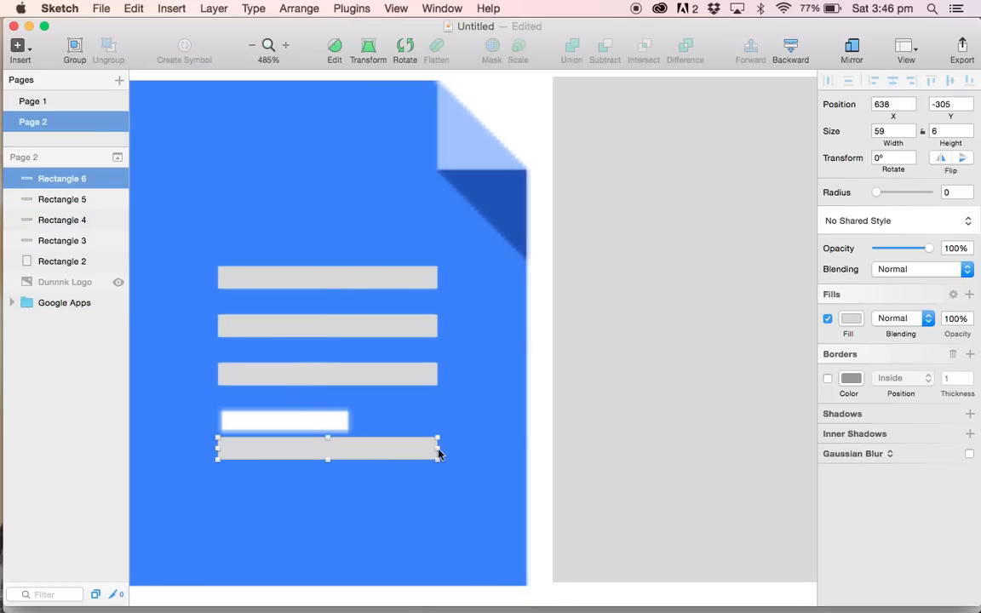
pyautogui.moveTo(438, 449); pyautogui.dragTo(353, 449)
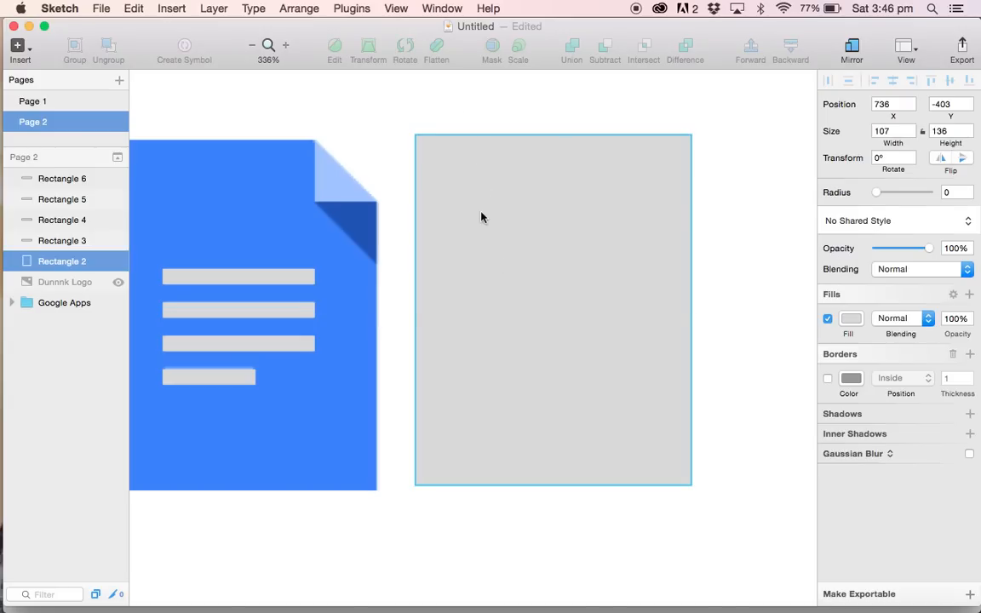
# Rename the grey page rectangle layer to Background
pyautogui.doubleClick(61, 261)
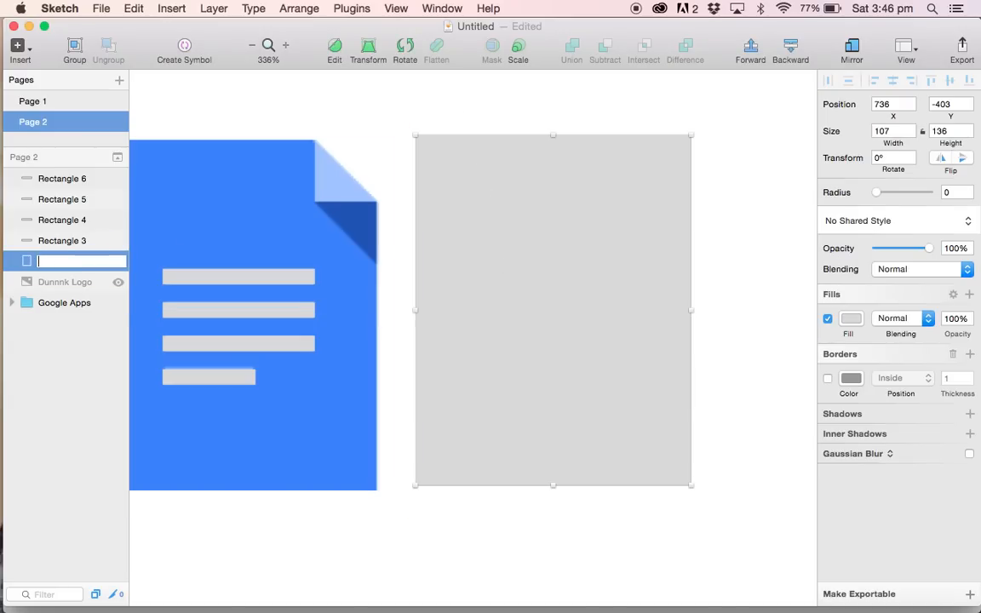
pyautogui.write('Background')
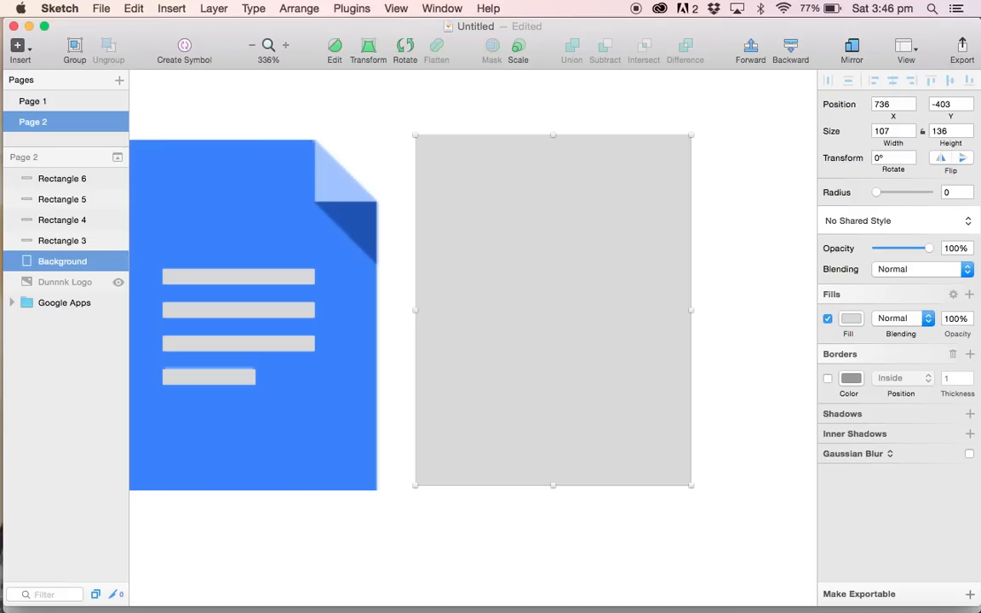
# Group the four line rectangles into a group named Lines
pyautogui.click(64, 303)
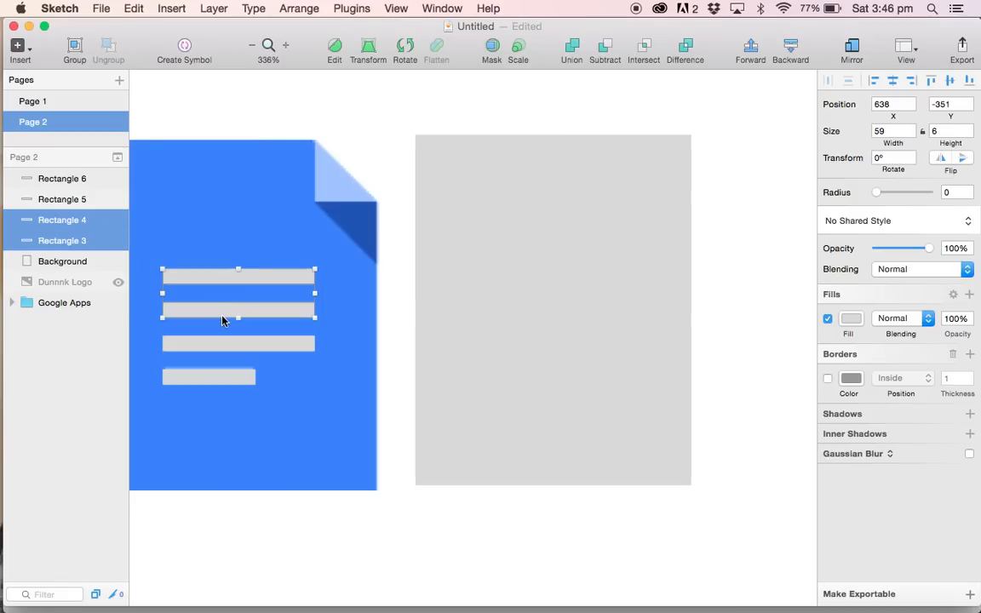
pyautogui.click(208, 377)
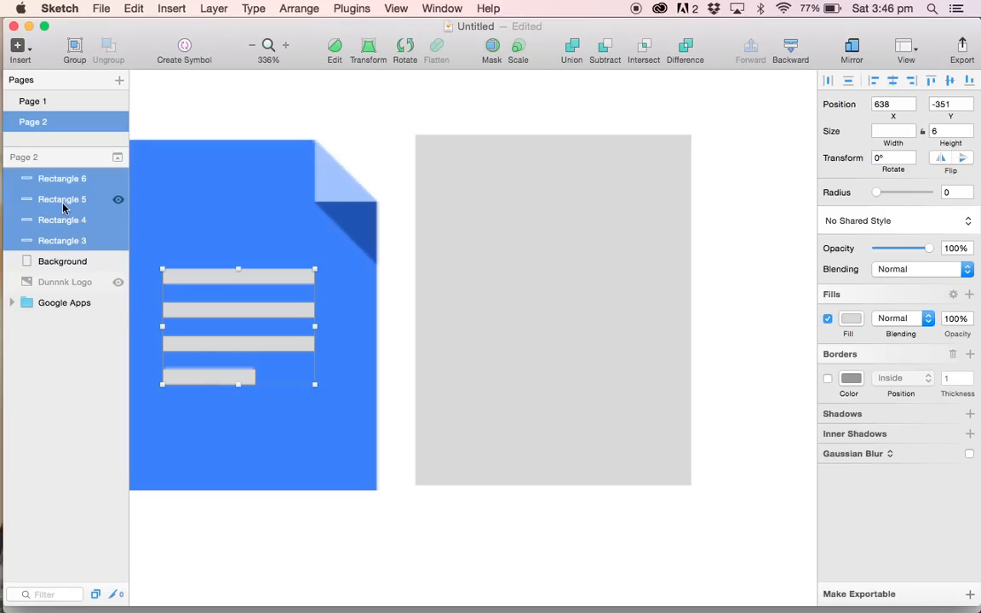
pyautogui.rightClick(238, 328)
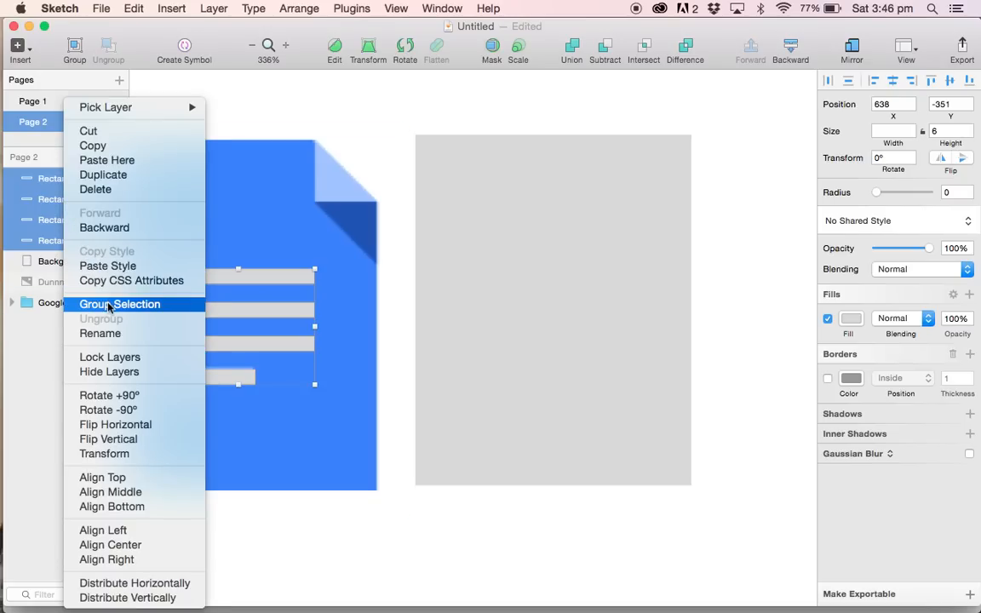
pyautogui.click(120, 304)
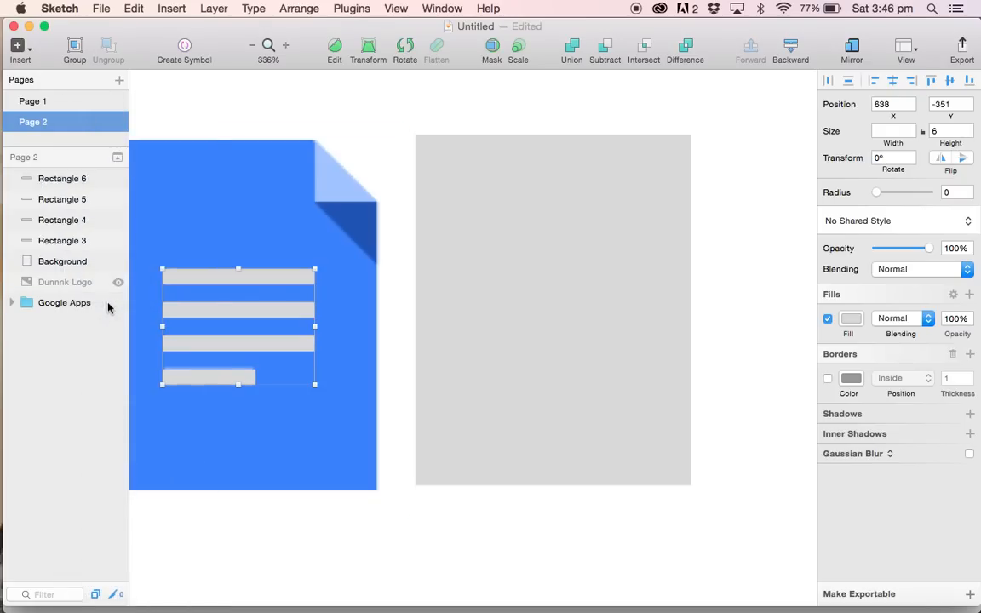
pyautogui.click(74, 48)
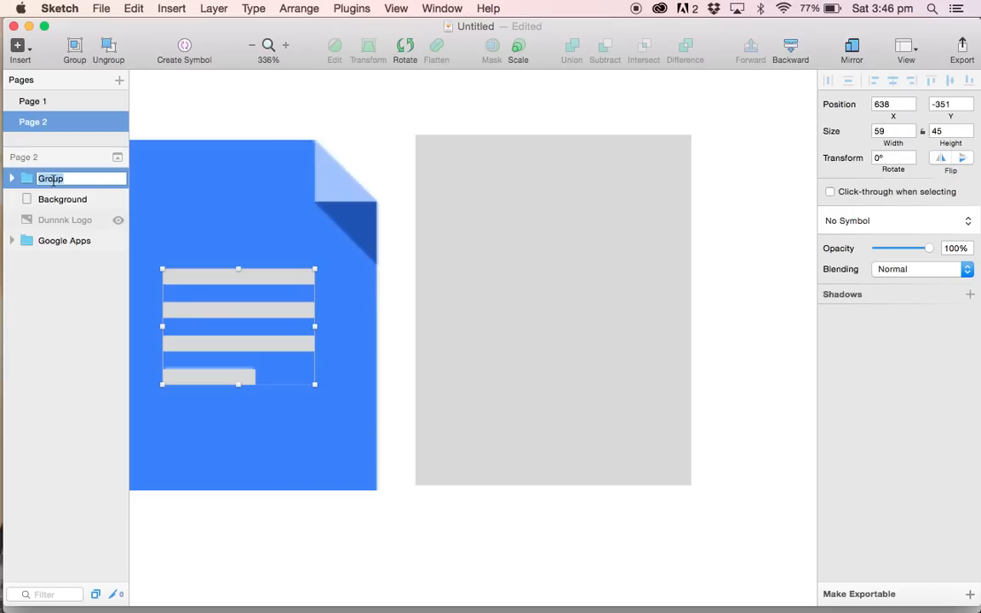
pyautogui.write('Lines')
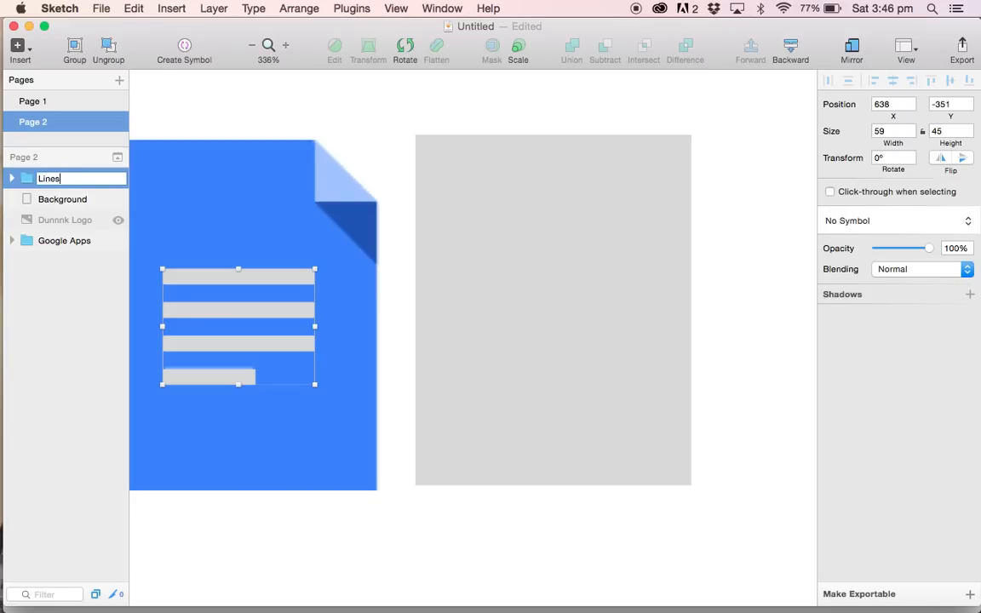
pyautogui.press('Return')
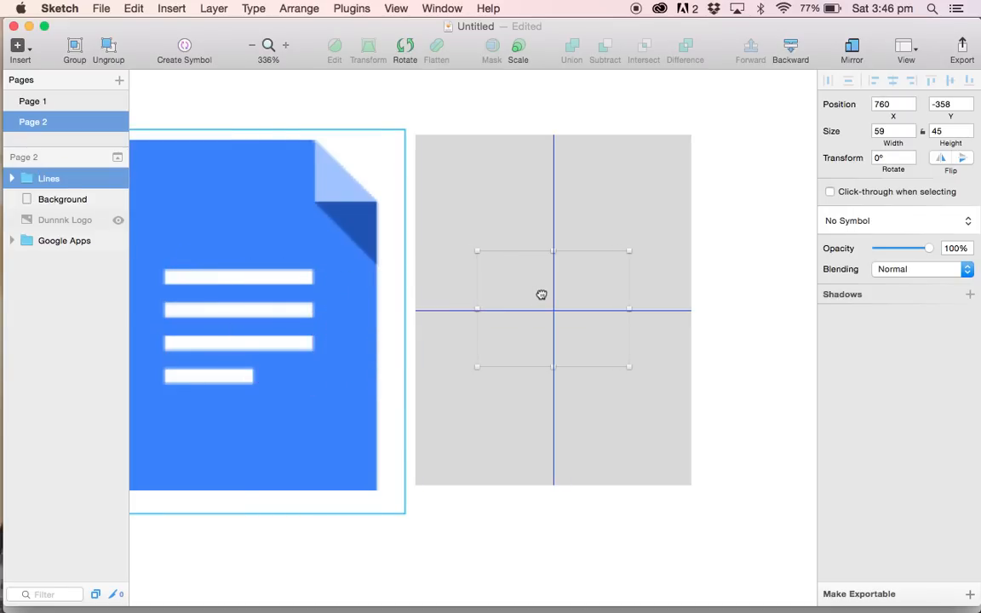
# Fill the four lines in the Lines group dark grey and collapse the group on the page
pyautogui.click(13, 178)
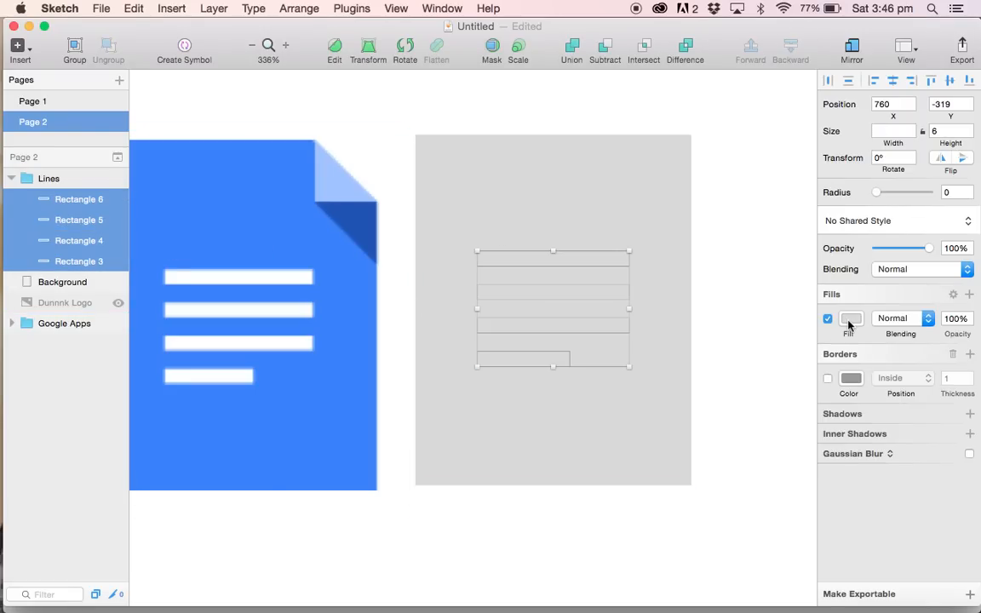
pyautogui.click(851, 318)
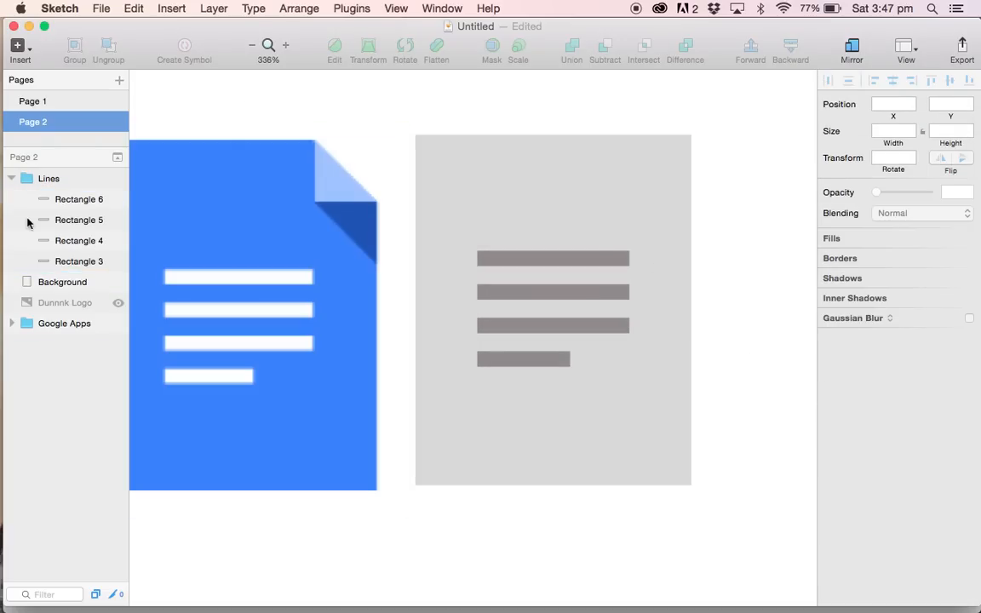
pyautogui.click(13, 178)
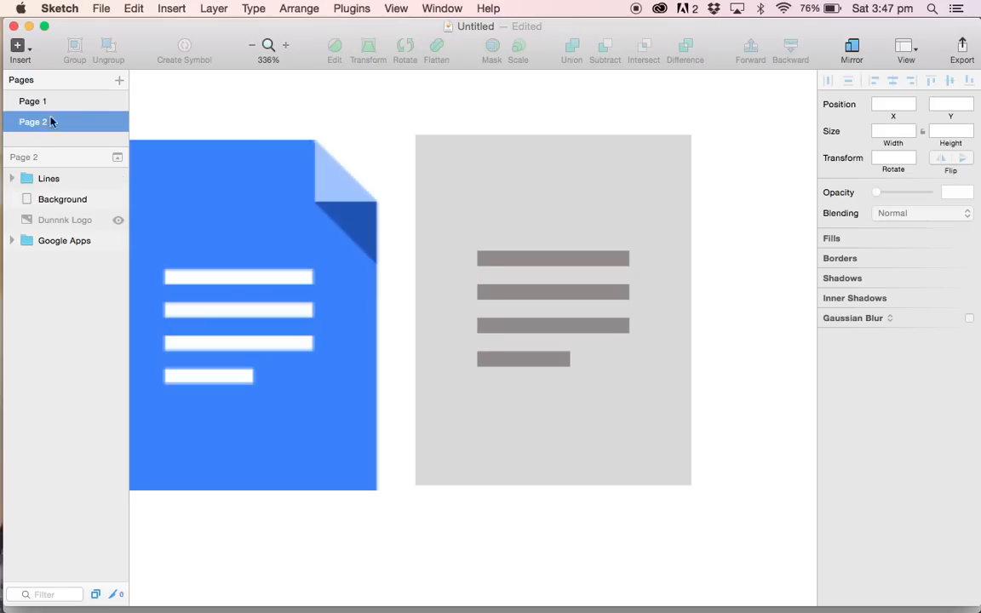
pyautogui.click(63, 241)
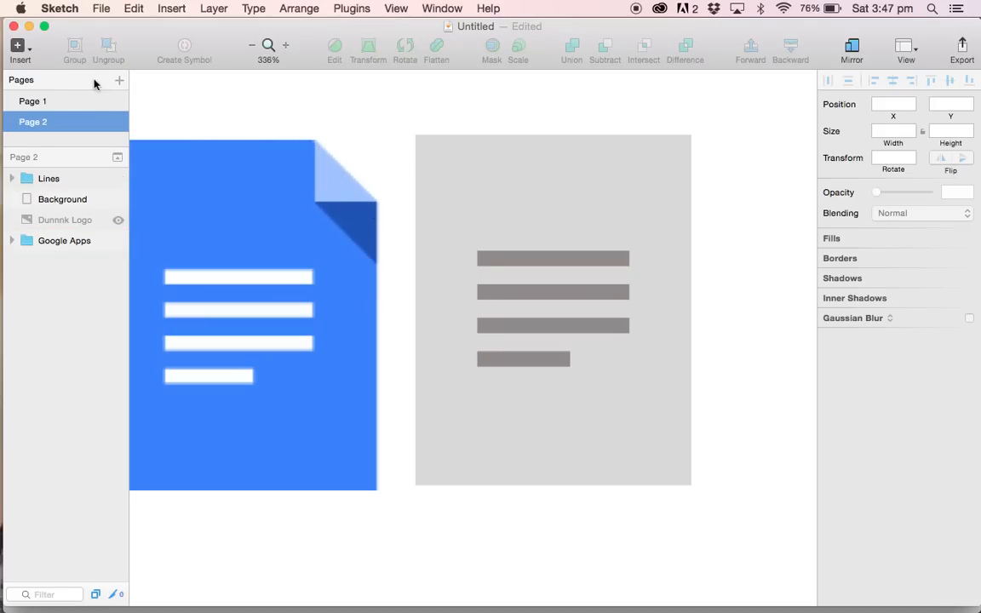
# Draw a small borderless grey triangle at the page's top-right corner
pyautogui.click(19, 47)
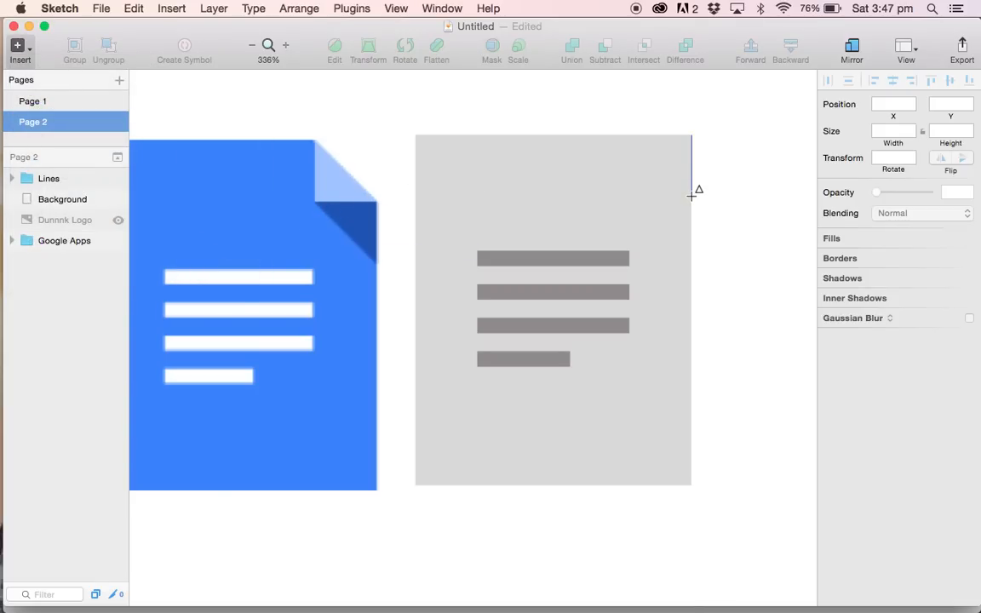
pyautogui.moveTo(690, 141); pyautogui.dragTo(690, 197)
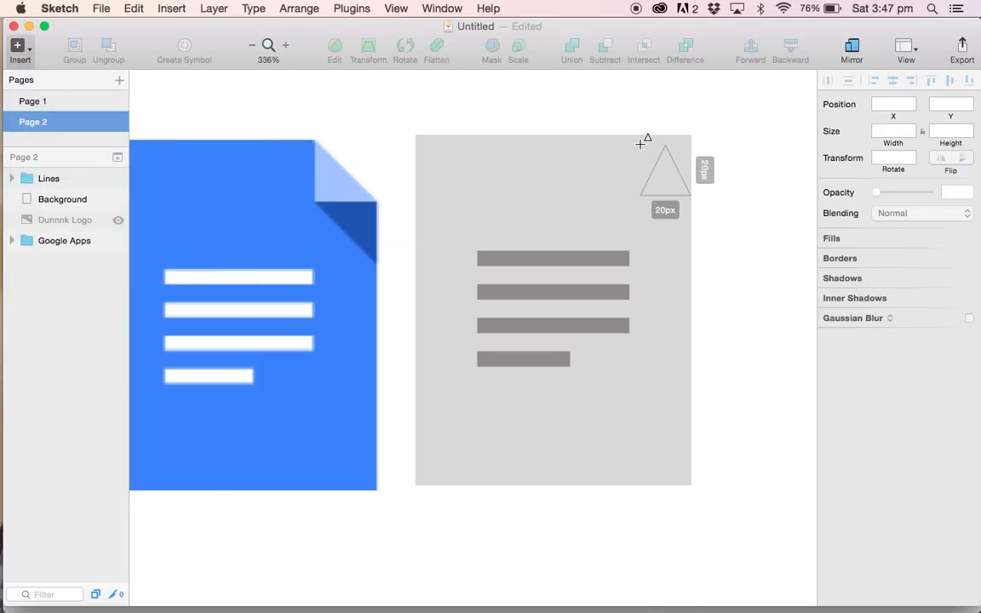
pyautogui.click(664, 170)
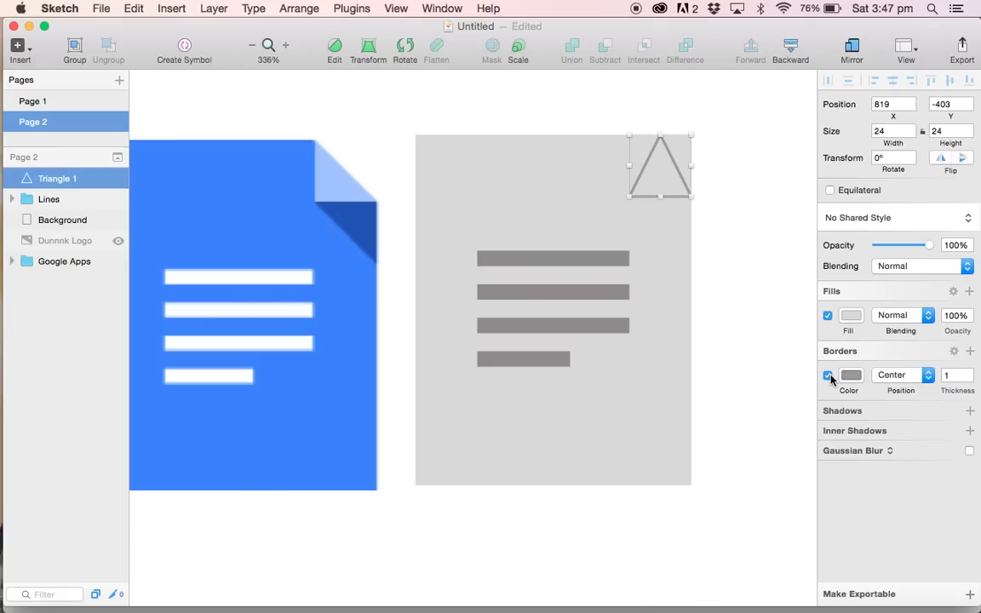
pyautogui.click(851, 315)
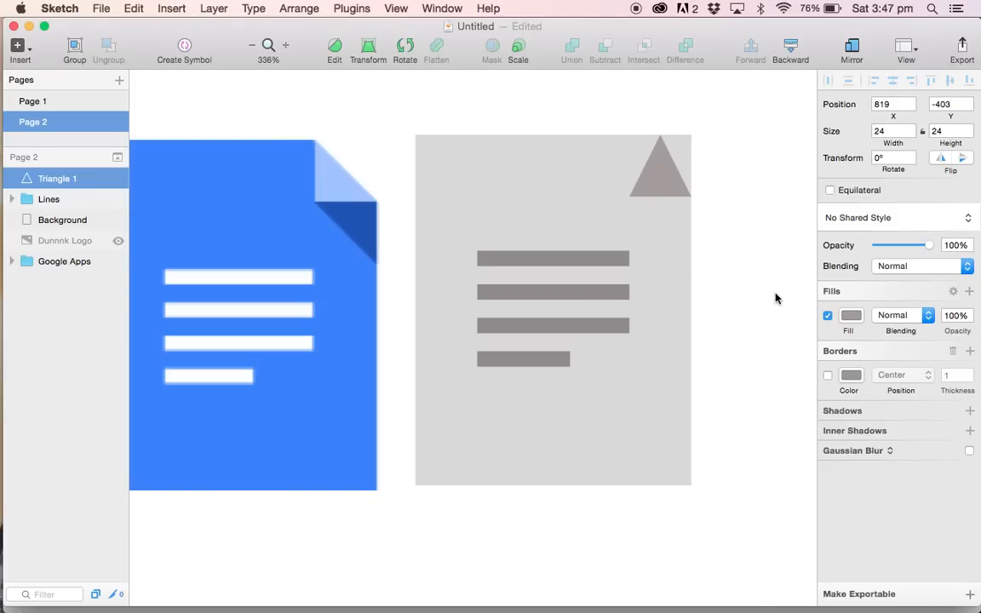
pyautogui.click(660, 179)
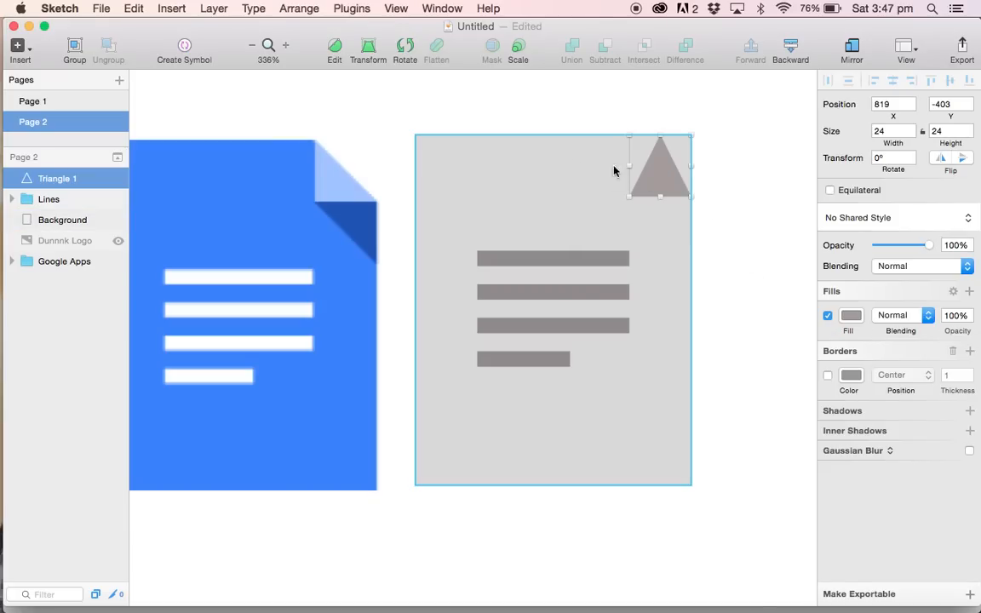
pyautogui.moveTo(560, 174)
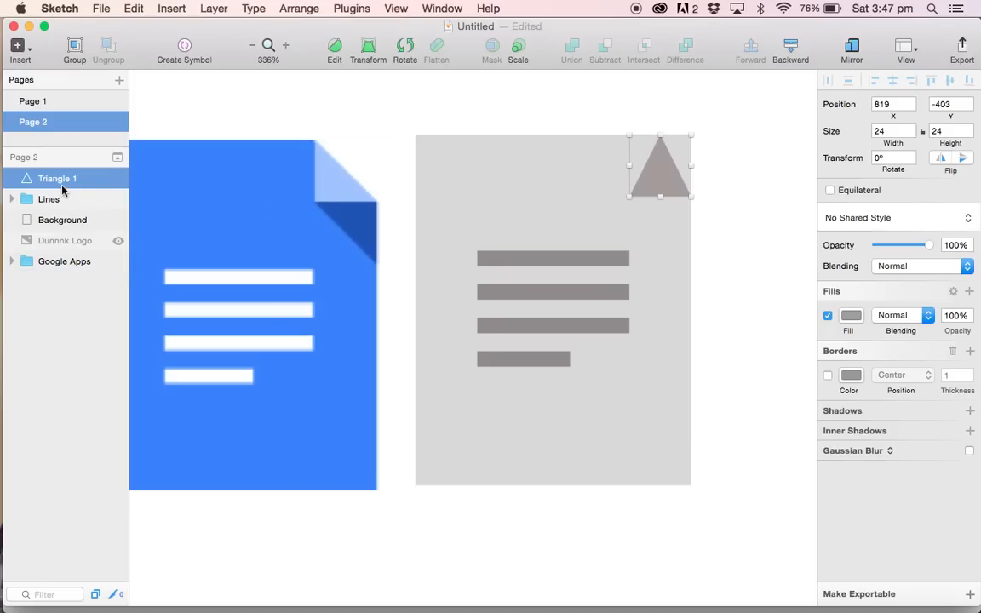
pyautogui.moveTo(60, 186)
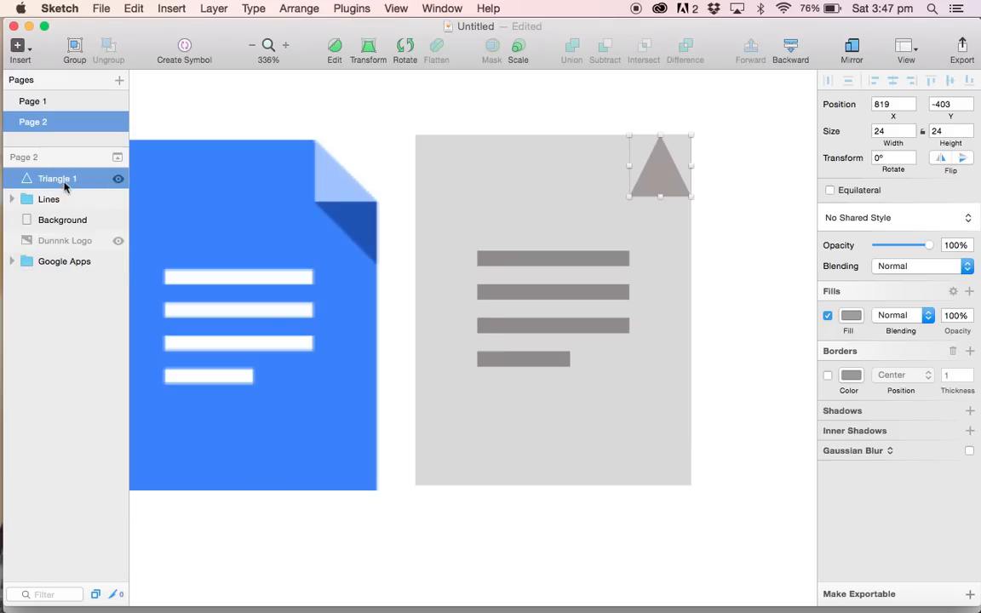
# Rename the Triangle 1 layer to Fold
pyautogui.doubleClick(58, 178)
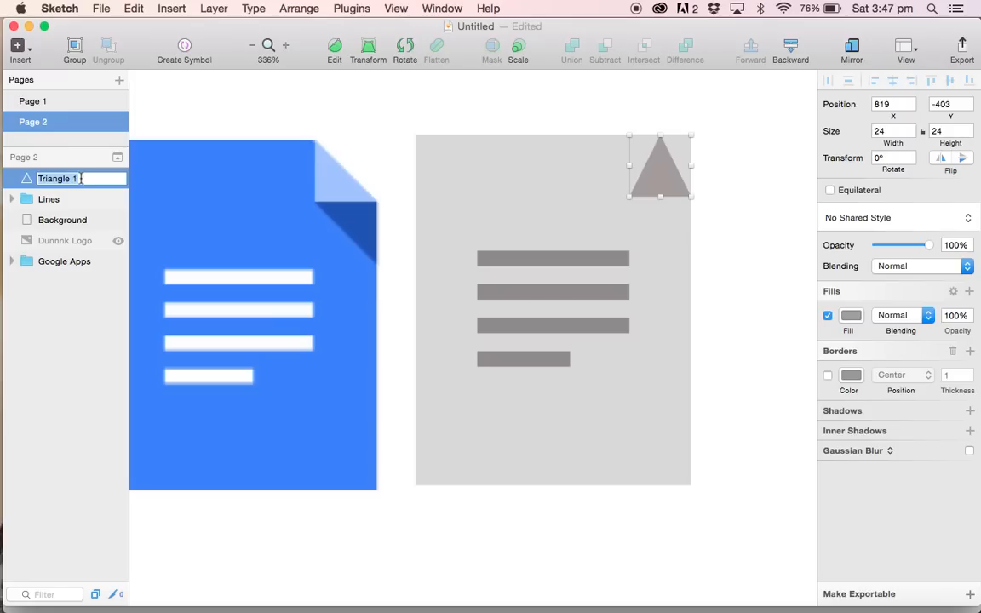
pyautogui.write('Fold')
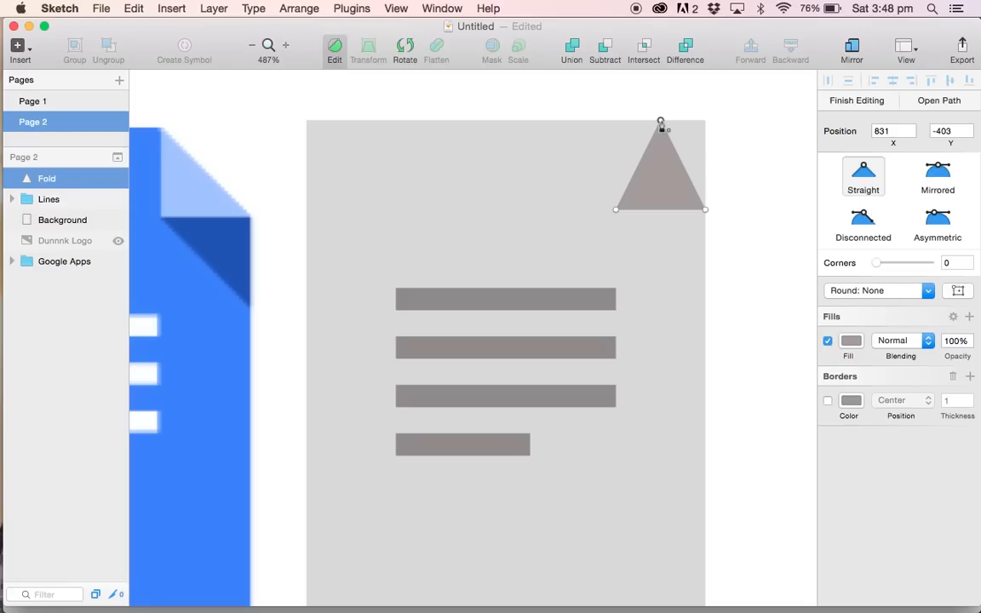
# Drag the triangle's top point left over its bottom-left corner to make a right triangle
pyautogui.moveTo(661, 124); pyautogui.dragTo(630, 124)
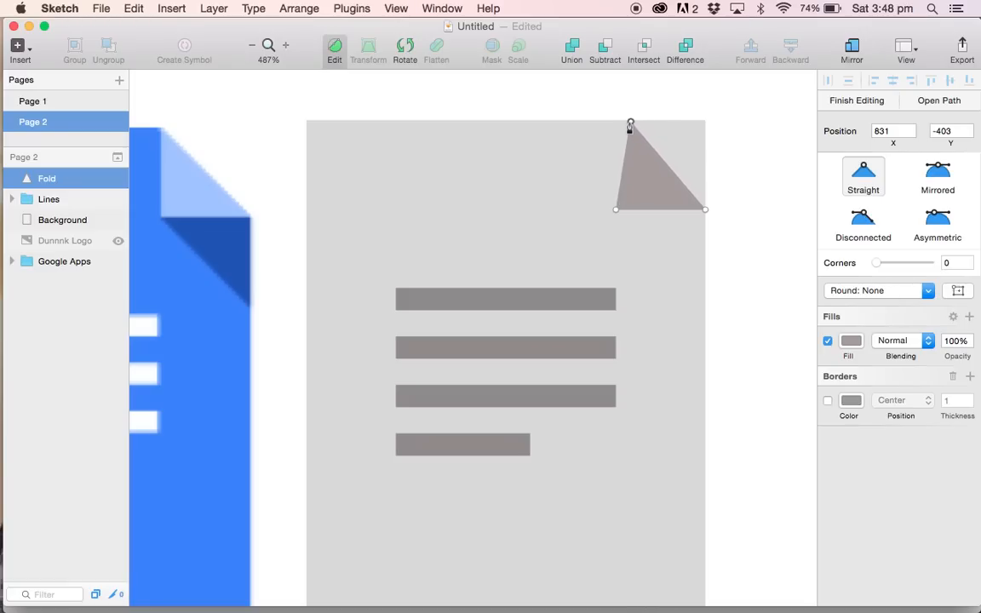
pyautogui.moveTo(630, 125); pyautogui.dragTo(612, 125)
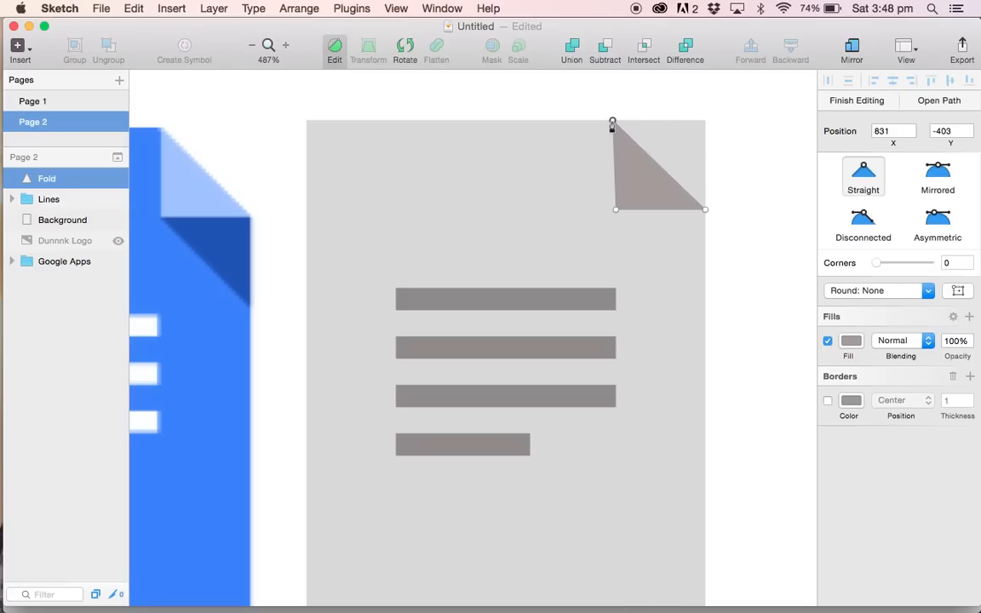
pyautogui.click(615, 166)
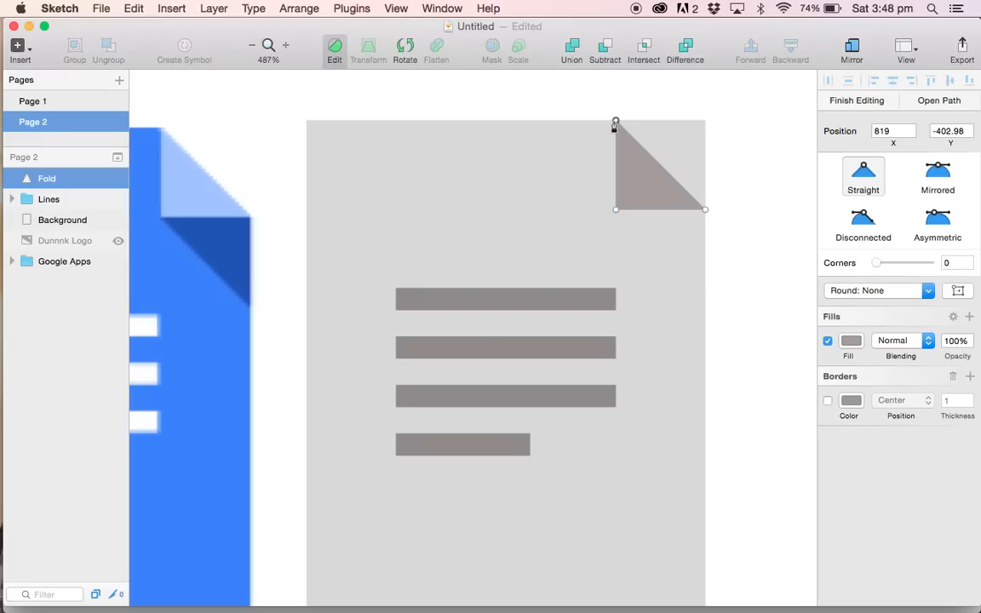
pyautogui.moveTo(739, 159)
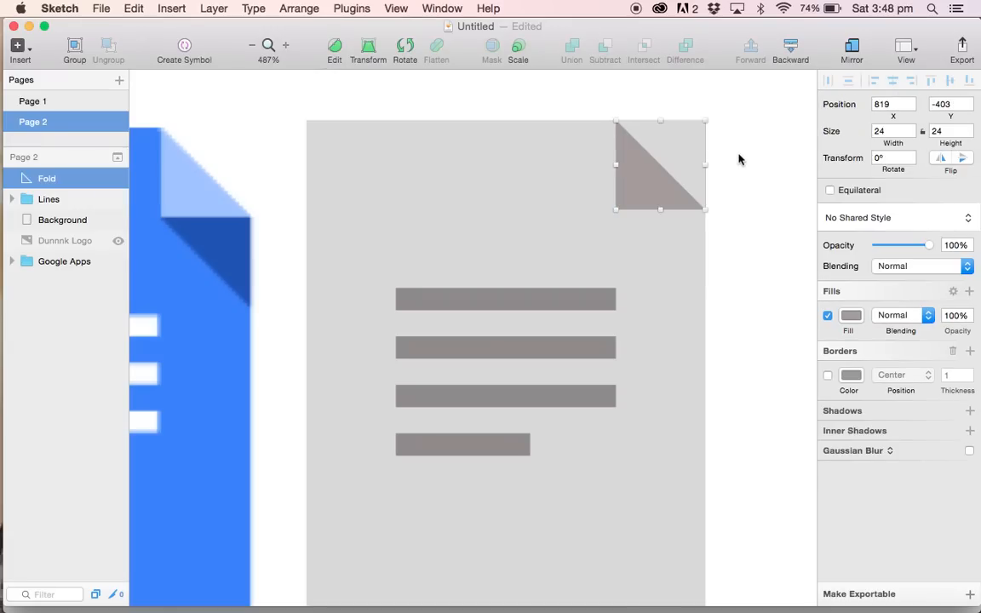
pyautogui.moveTo(633, 191)
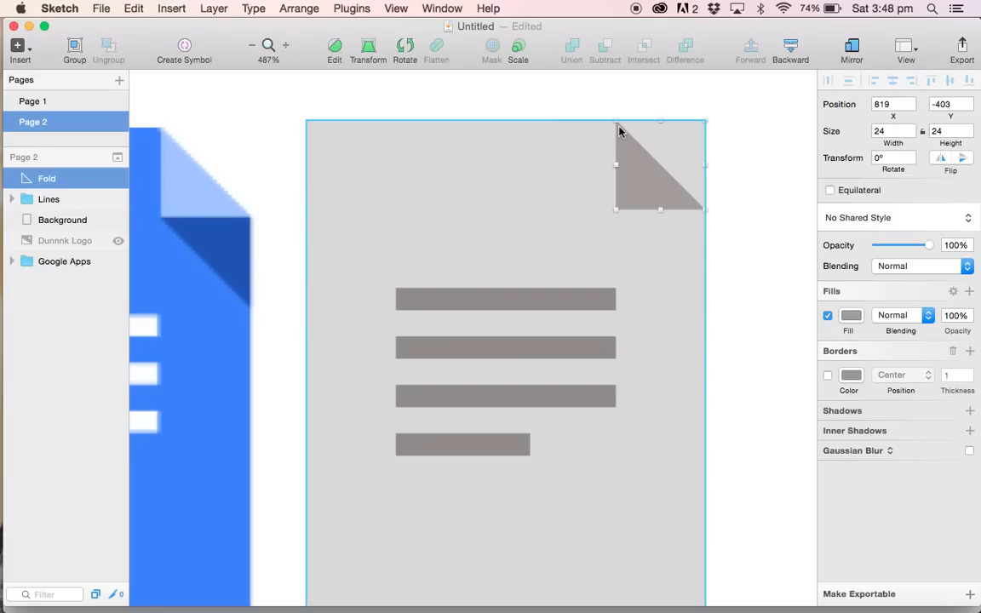
pyautogui.moveTo(623, 152)
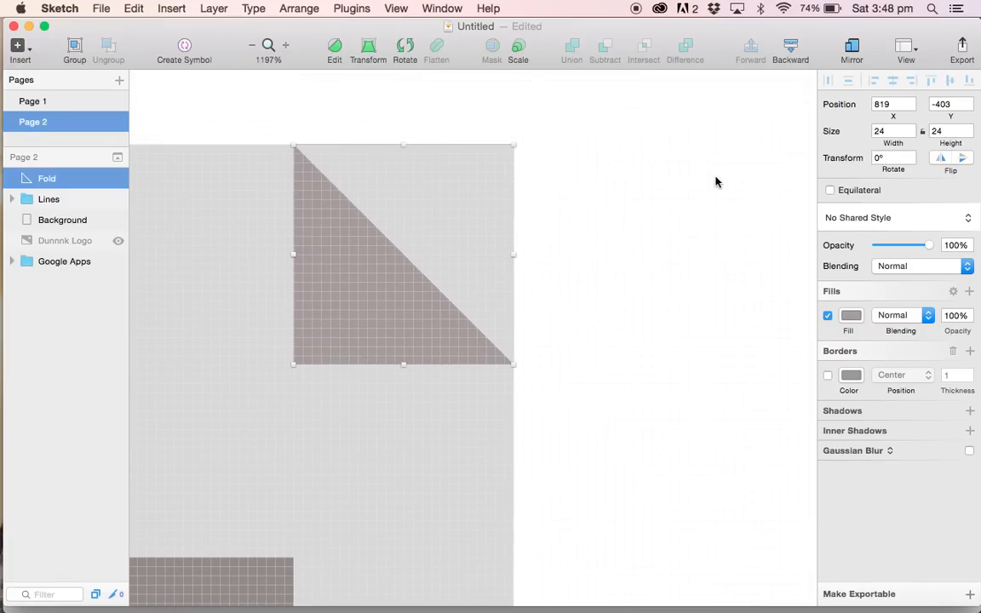
# Add a point on the Background's right edge at the fold's lower corner and finish editing
pyautogui.click(62, 219)
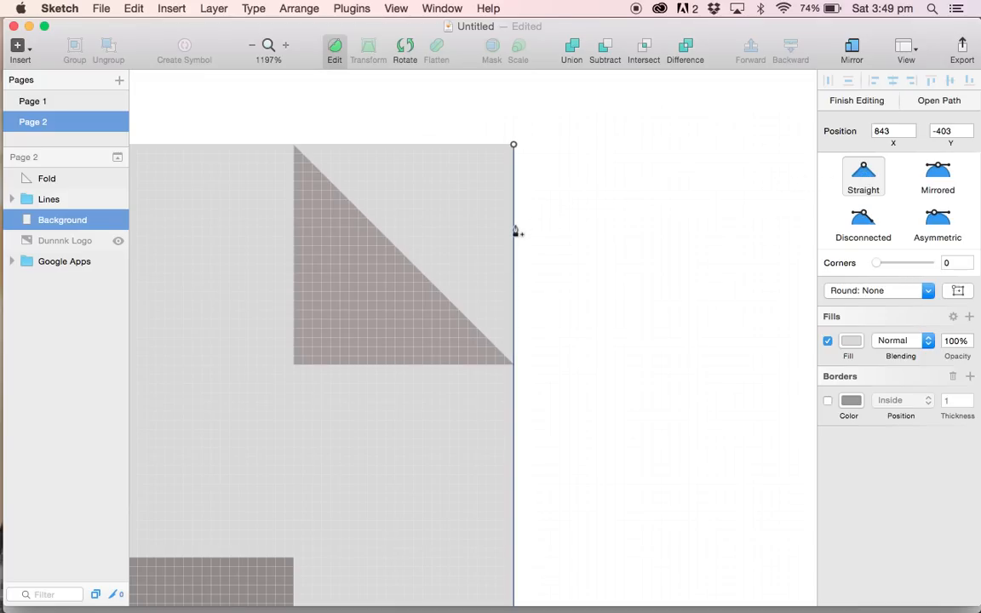
pyautogui.moveTo(514, 325)
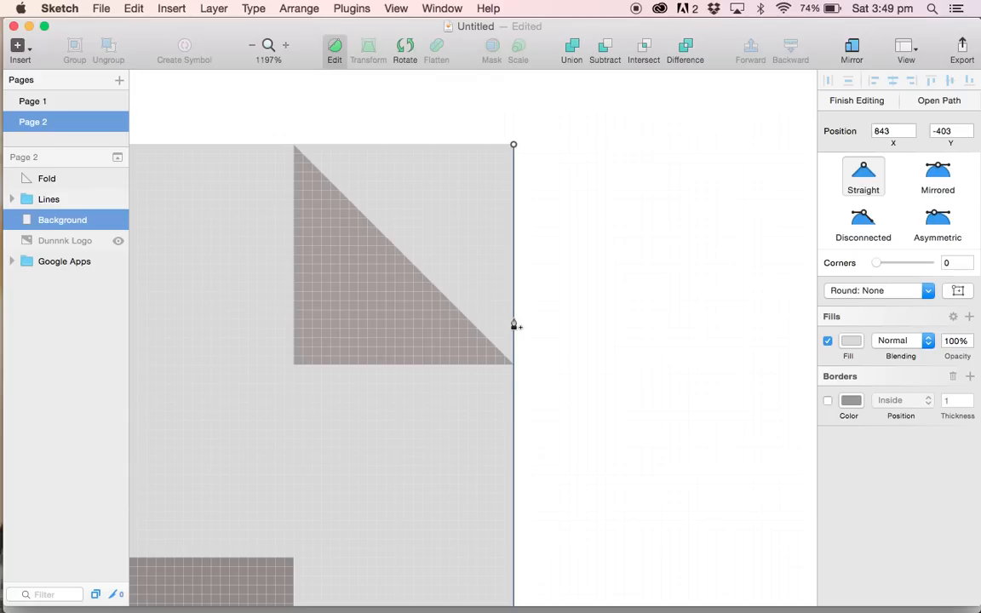
pyautogui.moveTo(516, 372)
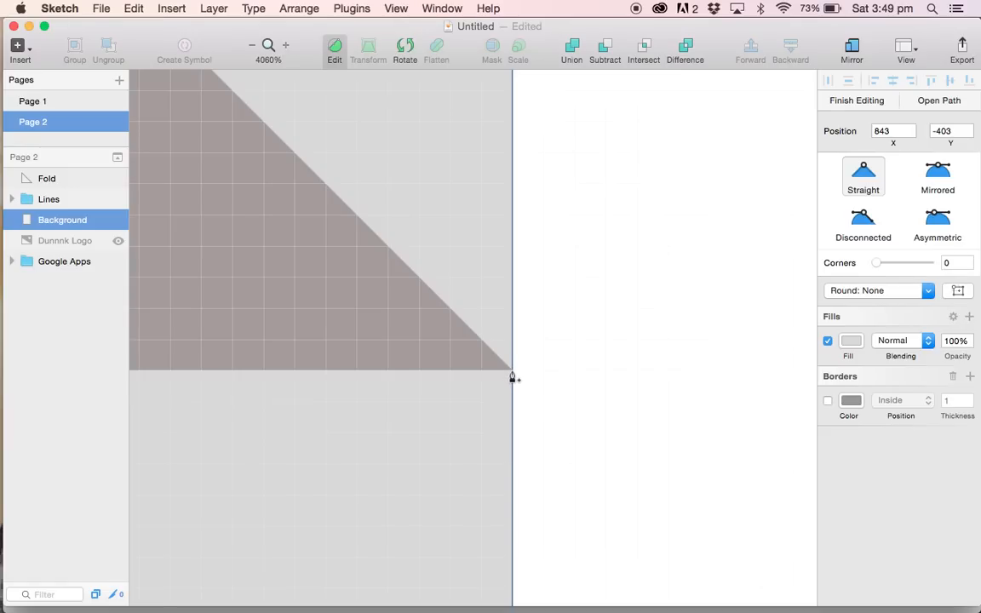
pyautogui.click(511, 374)
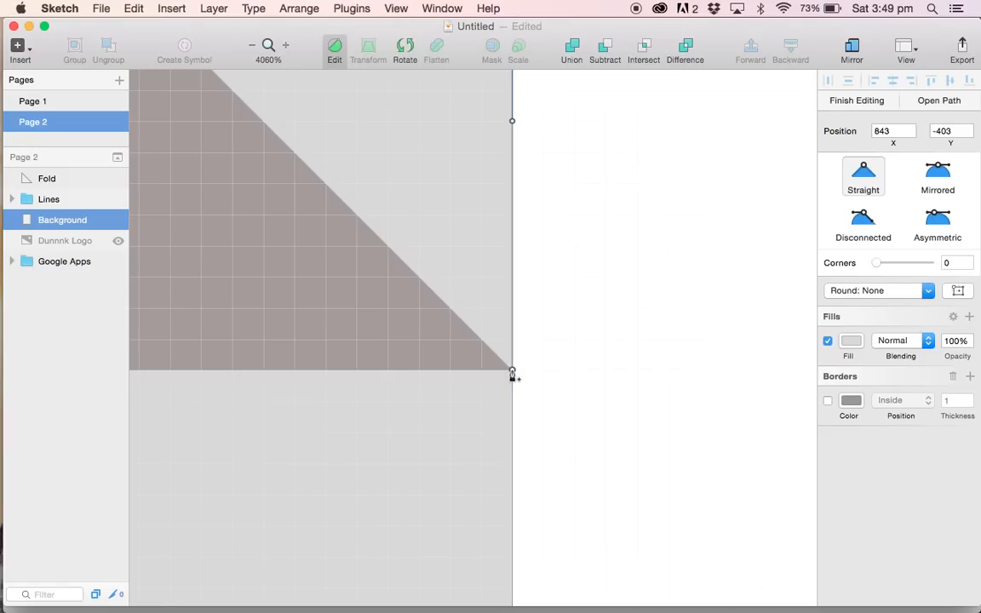
pyautogui.click(938, 175)
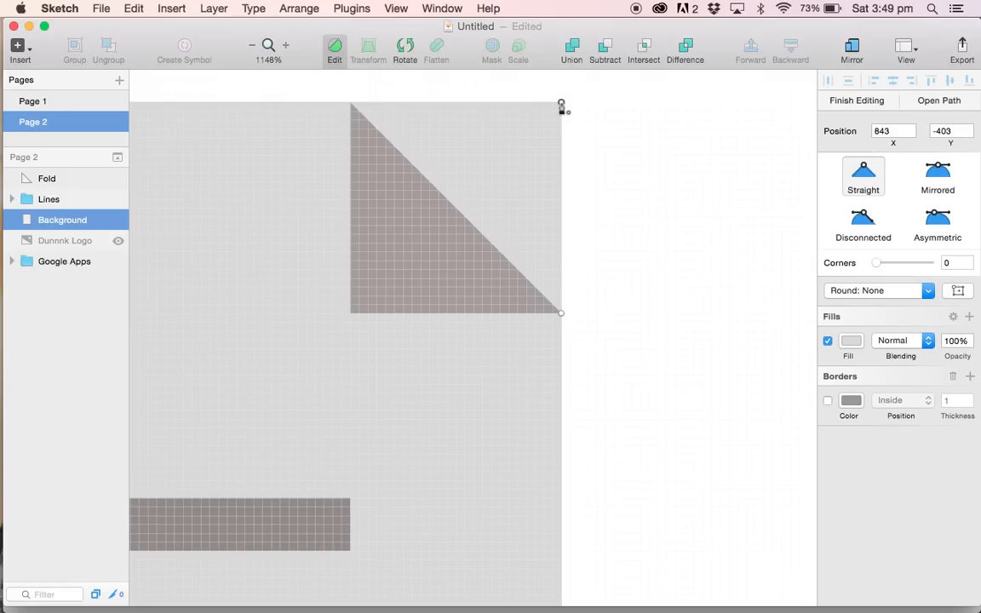
# Move the page's top-right corner point onto the fold's top corner, cutting the corner diagonally
pyautogui.moveTo(560, 106); pyautogui.dragTo(485, 111)
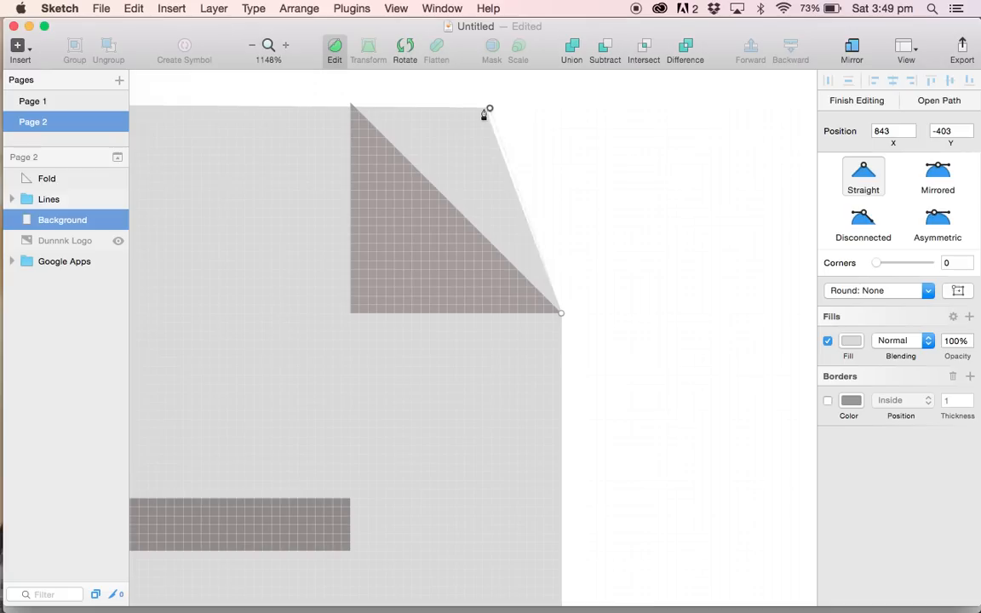
pyautogui.moveTo(487, 111); pyautogui.dragTo(347, 104)
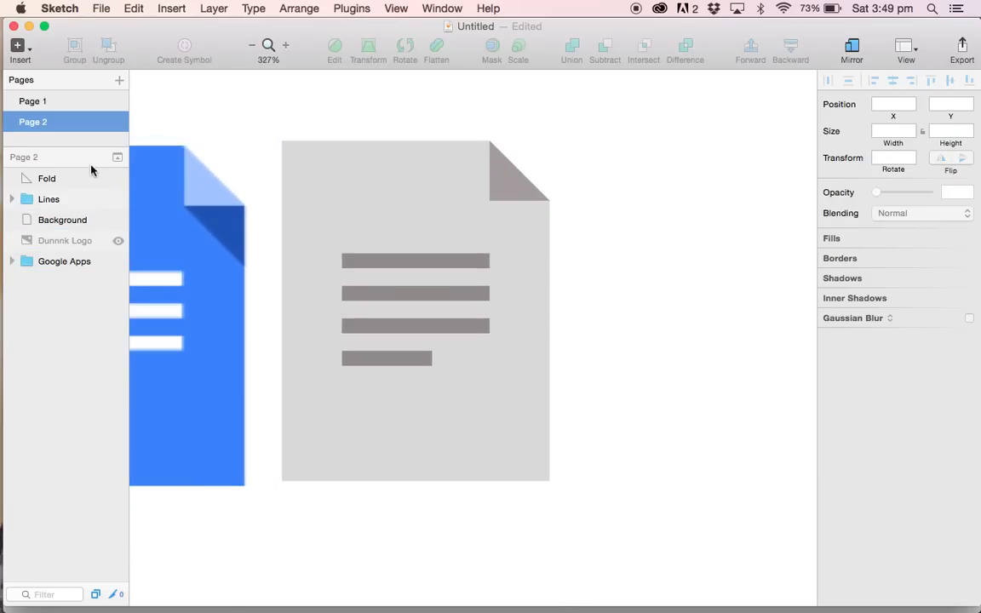
# Duplicate the Fold as 'Drop Shadow' and flip it vertically beneath the fold
pyautogui.click(46, 178)
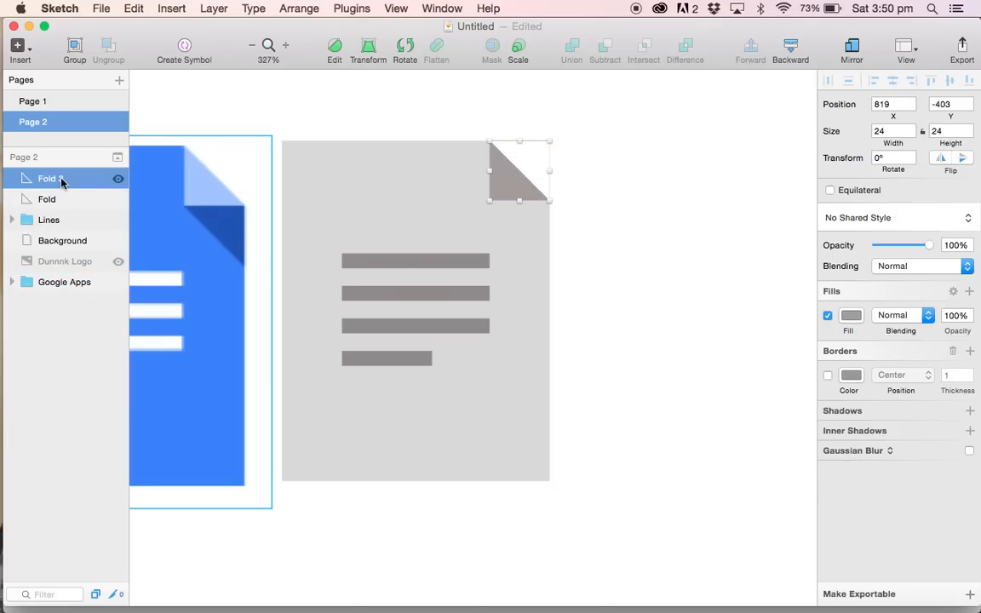
pyautogui.doubleClick(50, 178)
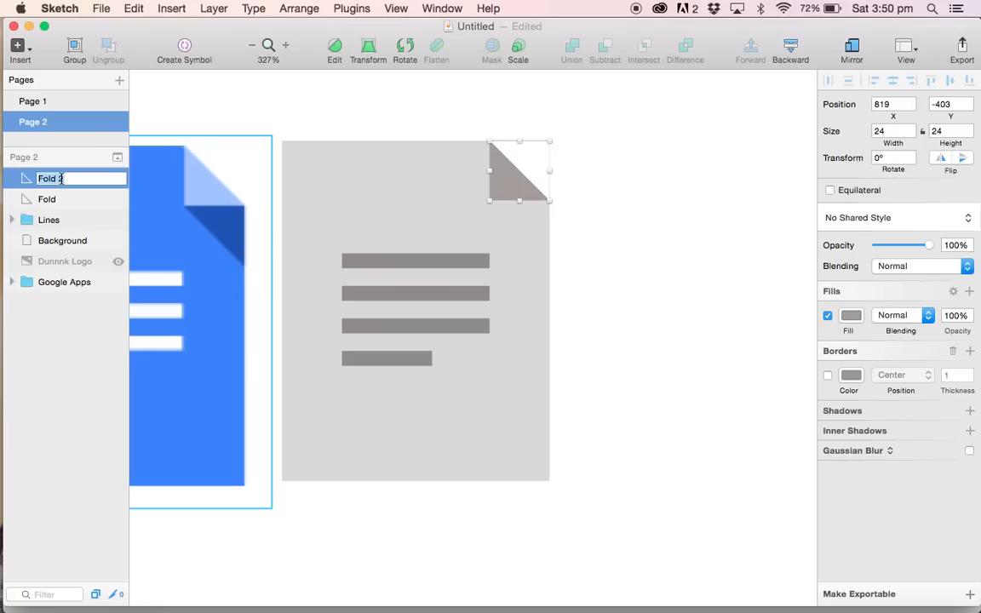
pyautogui.write('Drop Shadow')
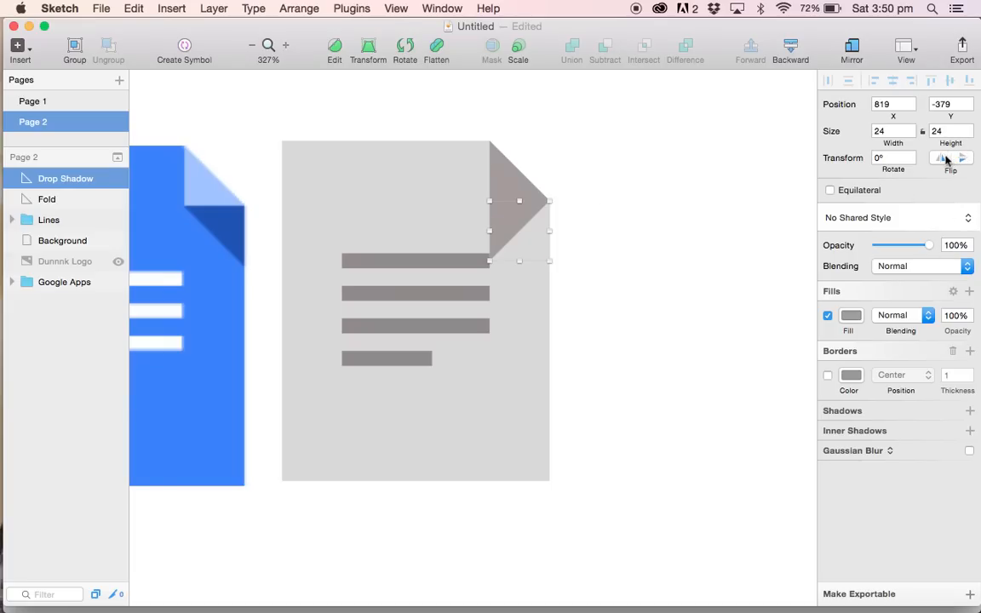
pyautogui.click(940, 158)
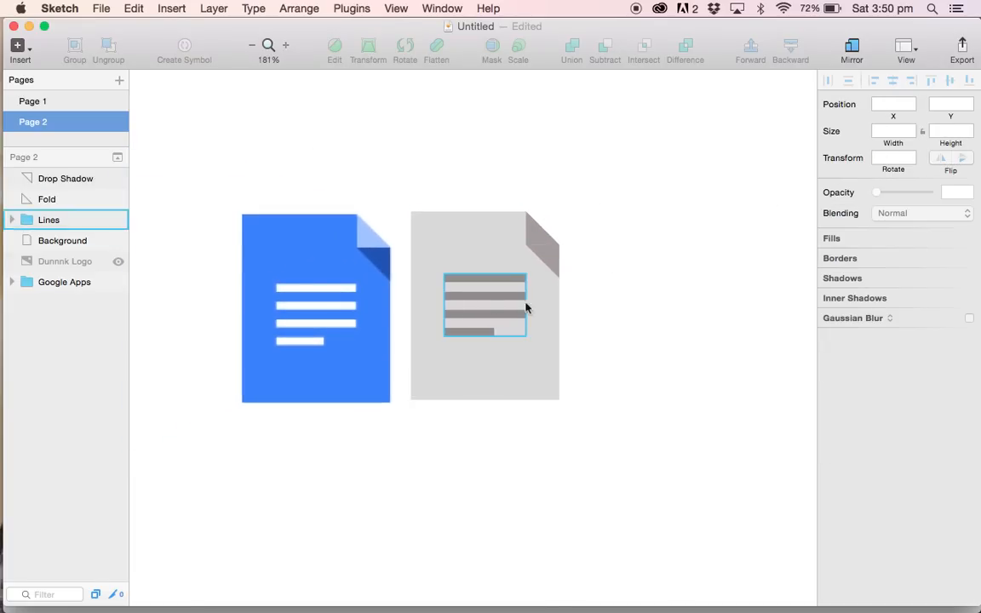
# Fill the Background with #3982FD blue and the four Lines rectangles with white
pyautogui.click(62, 240)
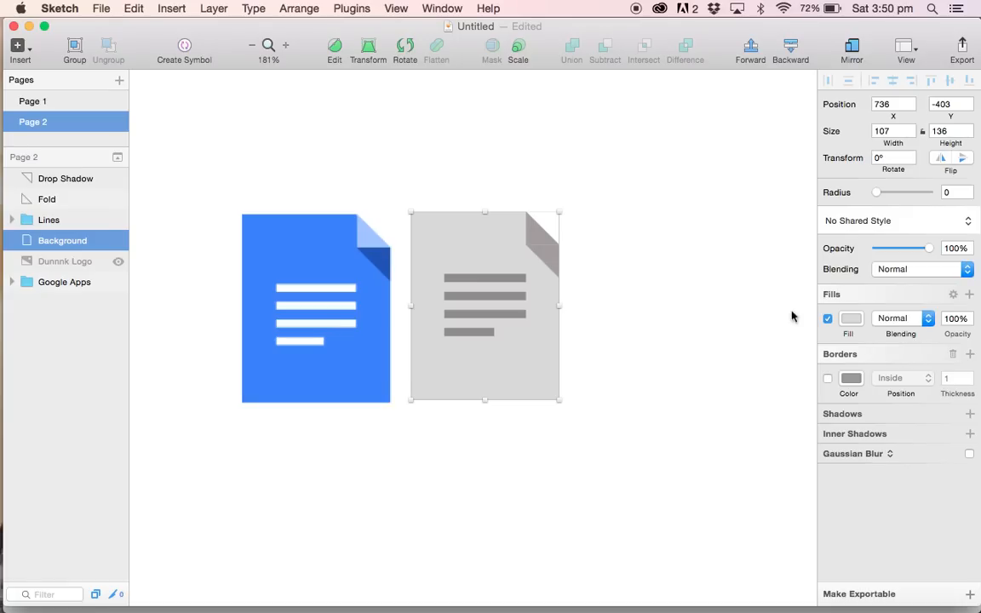
pyautogui.moveTo(666, 271)
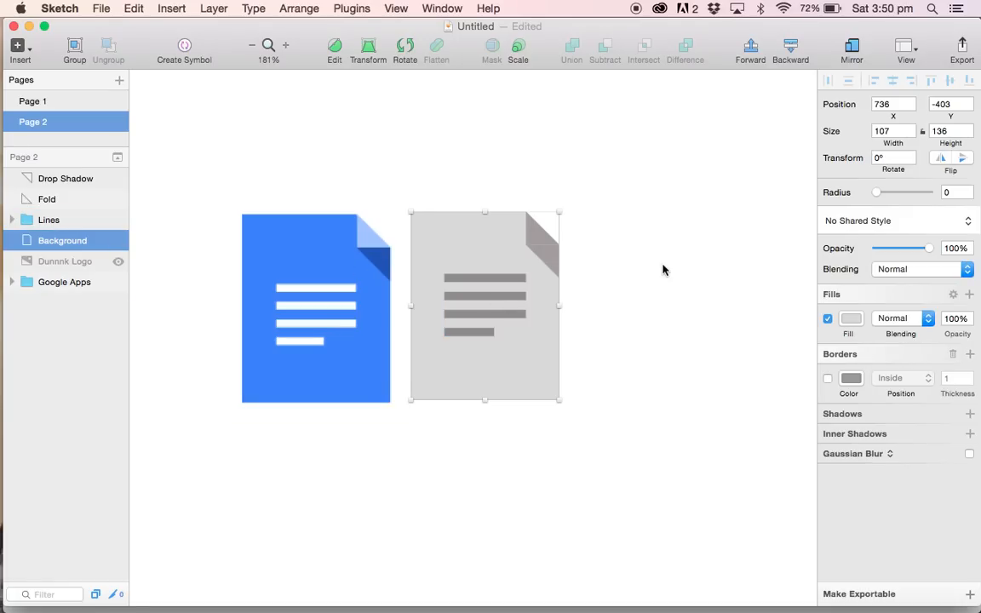
pyautogui.click(850, 317)
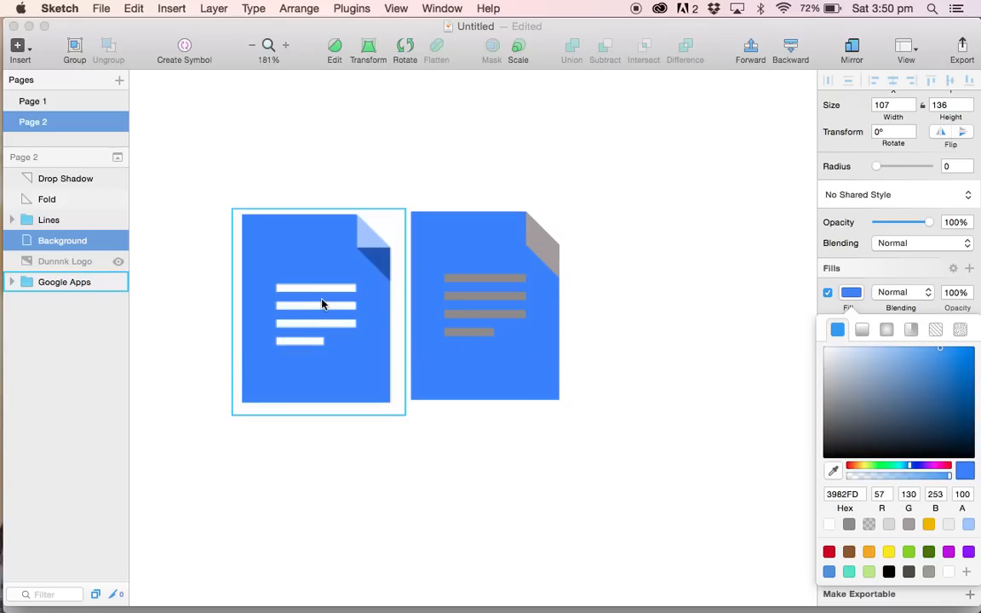
pyautogui.click(48, 220)
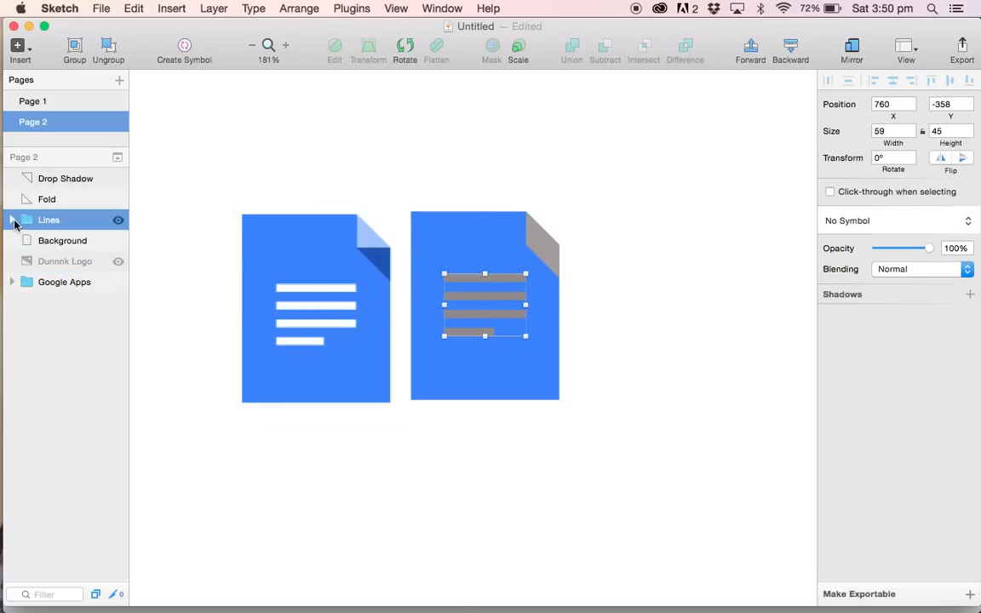
pyautogui.click(13, 219)
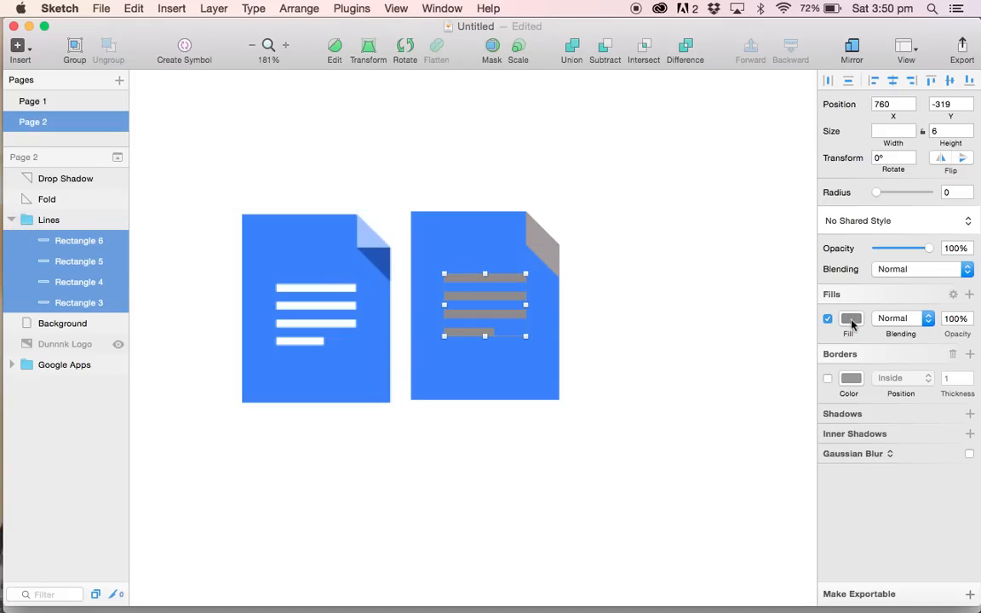
pyautogui.click(851, 318)
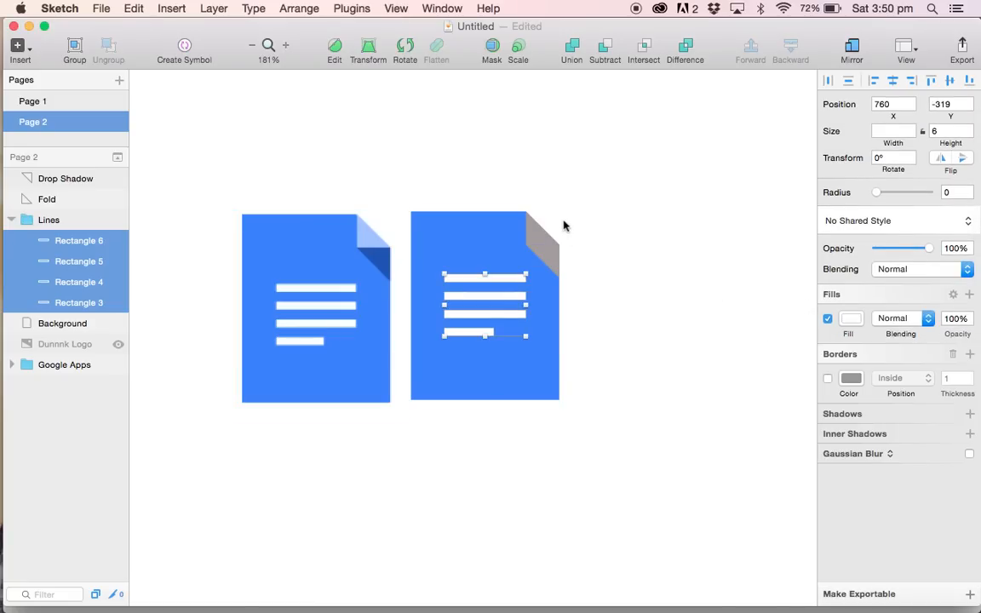
# Fill the Fold light blue and the Drop Shadow dark blue
pyautogui.click(47, 199)
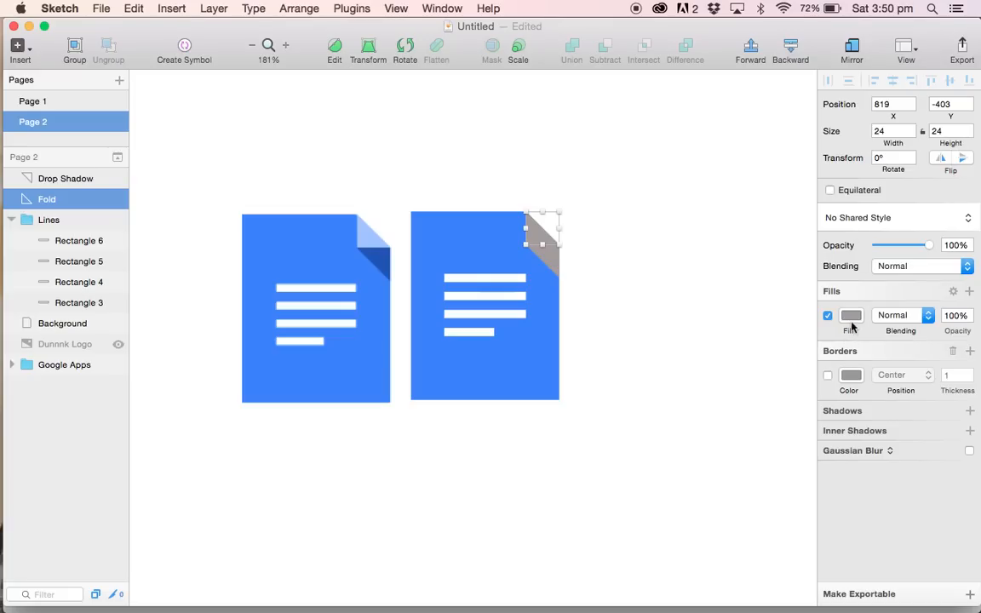
pyautogui.click(851, 315)
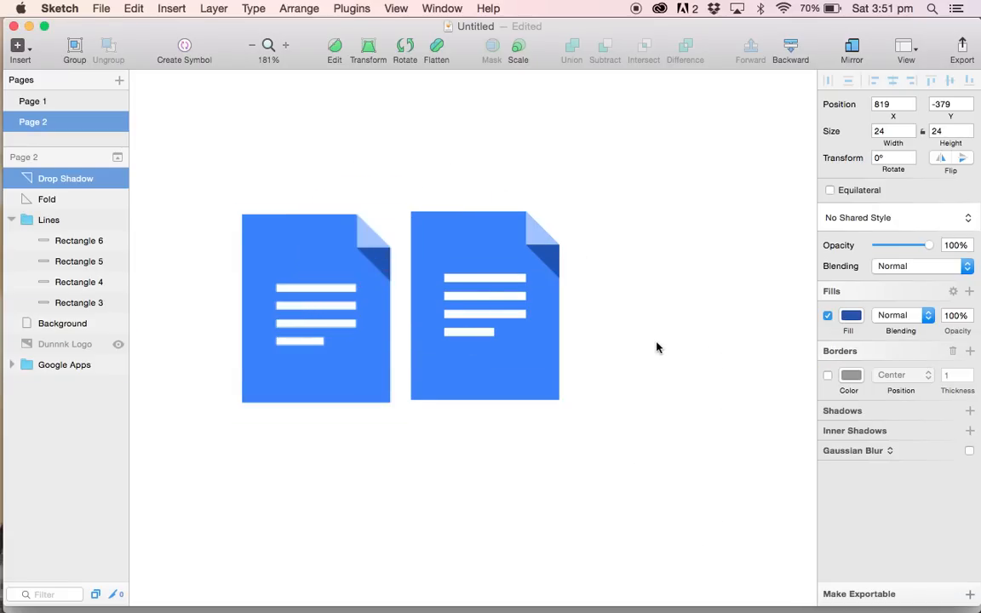
pyautogui.click(13, 220)
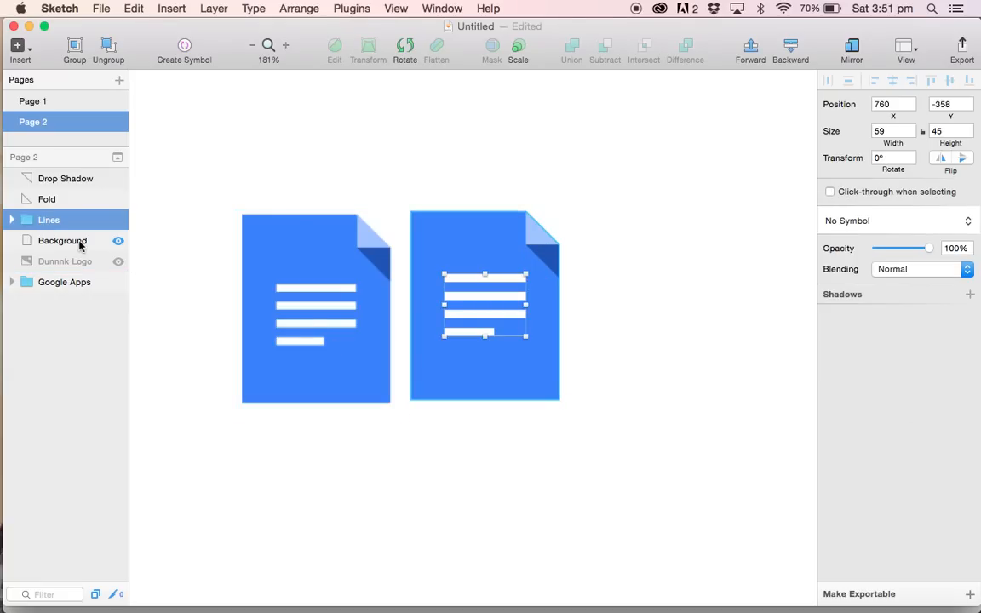
# Select Lines and Background together and align them vertically so the lines sit centred
pyautogui.click(49, 219)
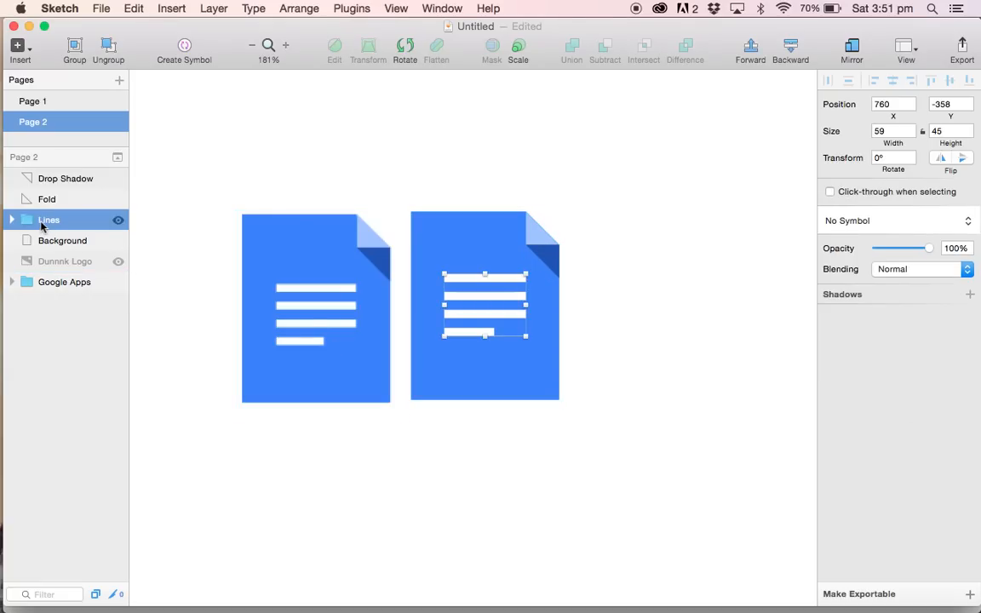
pyautogui.click(62, 240)
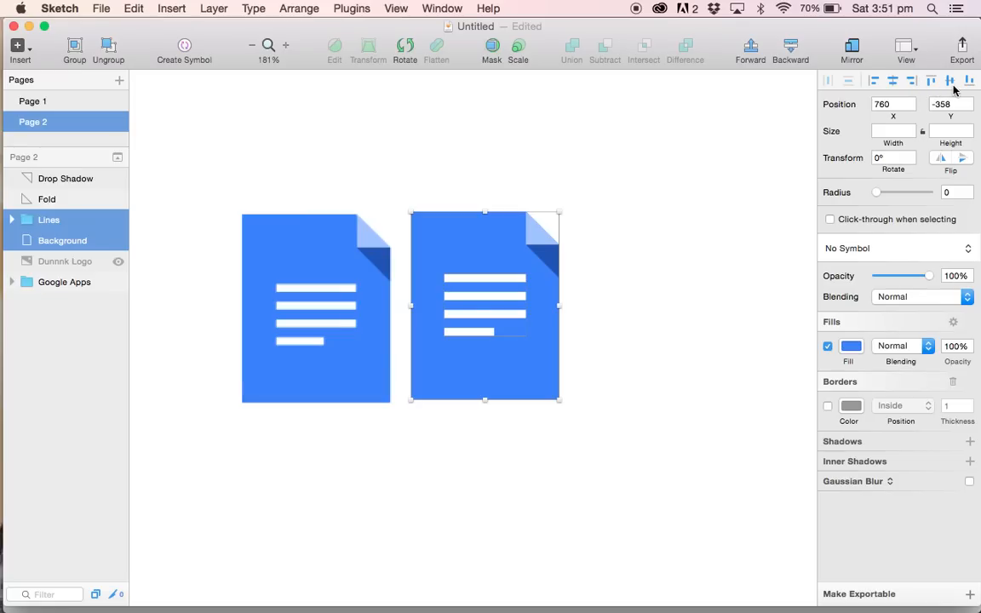
pyautogui.moveTo(704, 268)
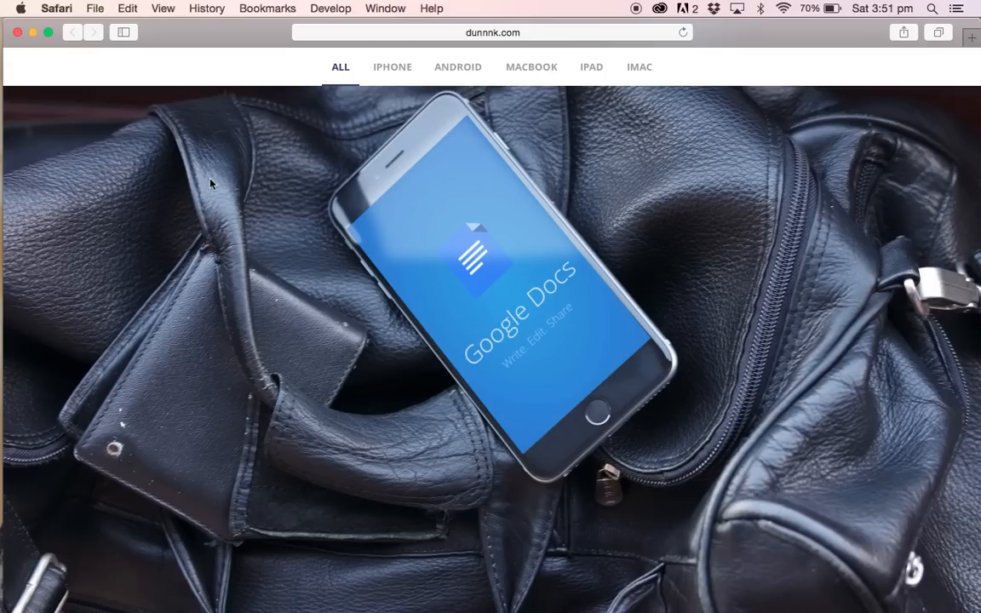
pyautogui.moveTo(376, 224)
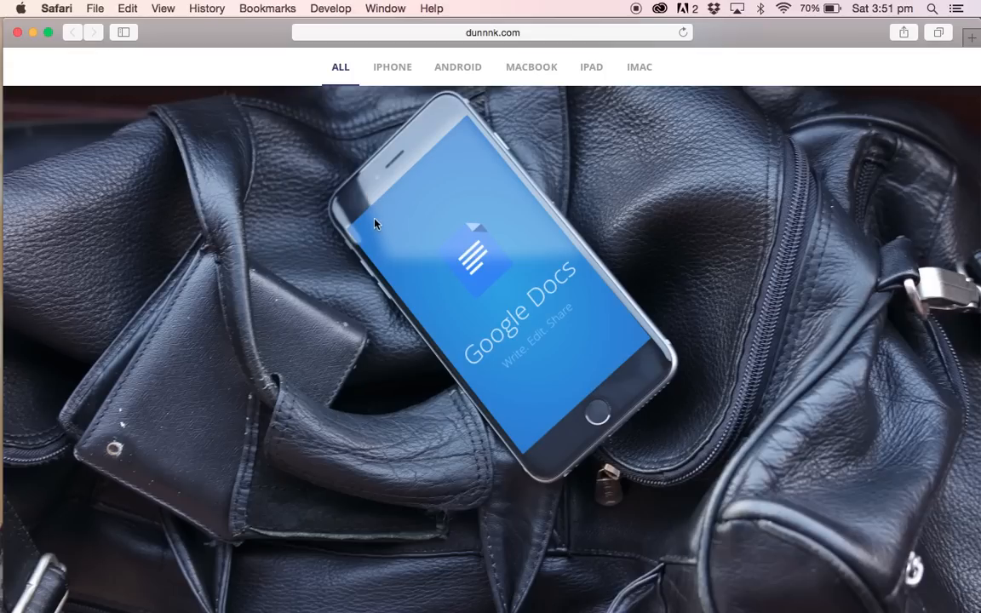
pyautogui.moveTo(576, 257)
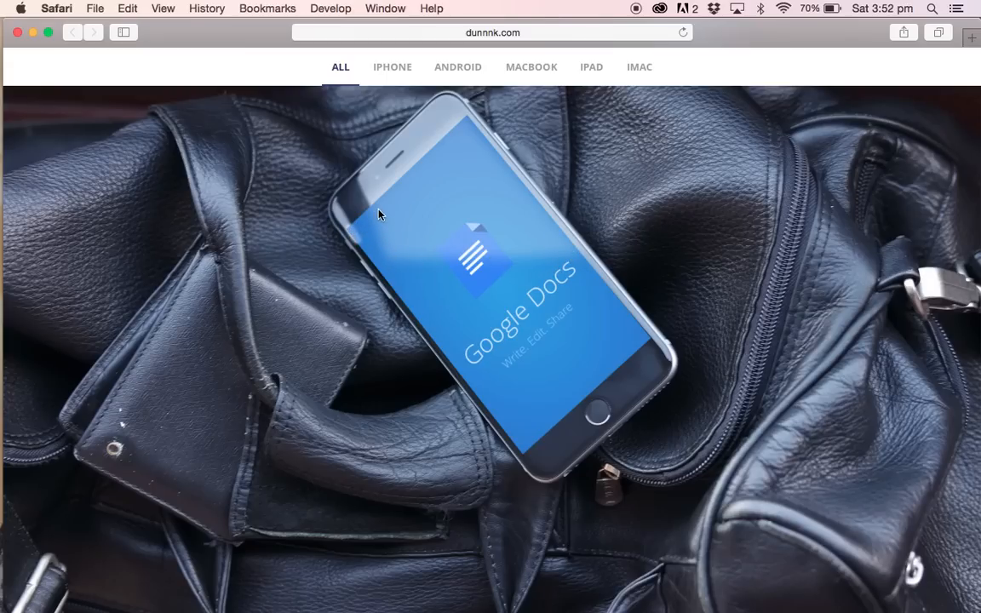
pyautogui.moveTo(451, 139)
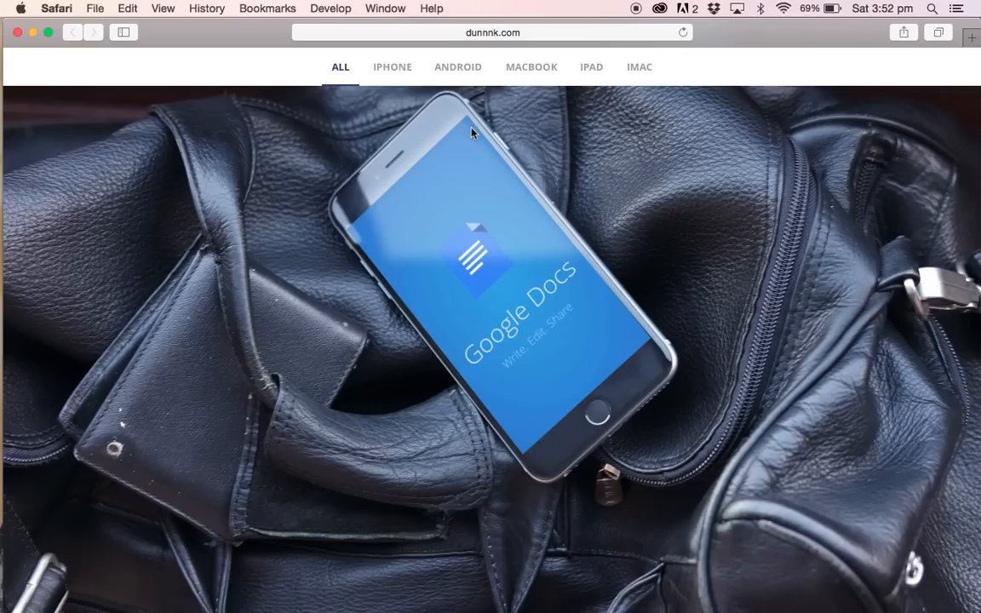
# Scroll down the dunnnk.com gallery to the grid of phone and laptop mockups
pyautogui.scroll(-3)
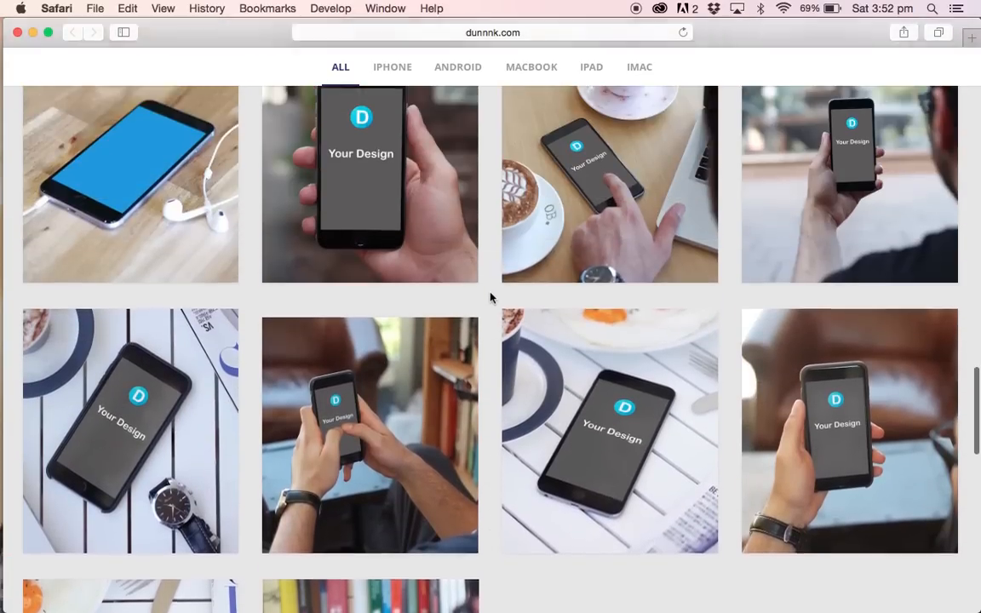
pyautogui.scroll(-3)
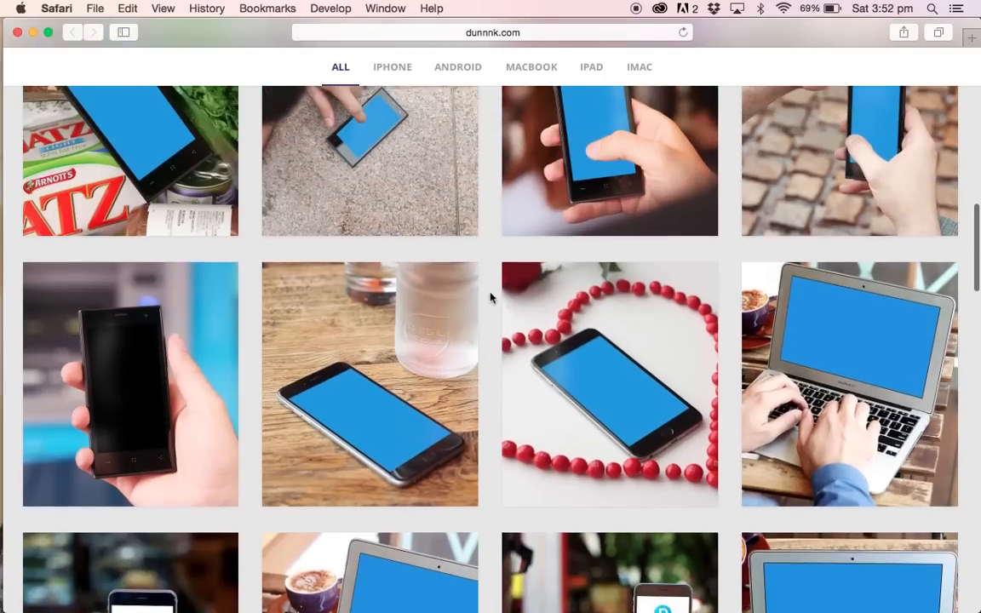
pyautogui.scroll(-3)
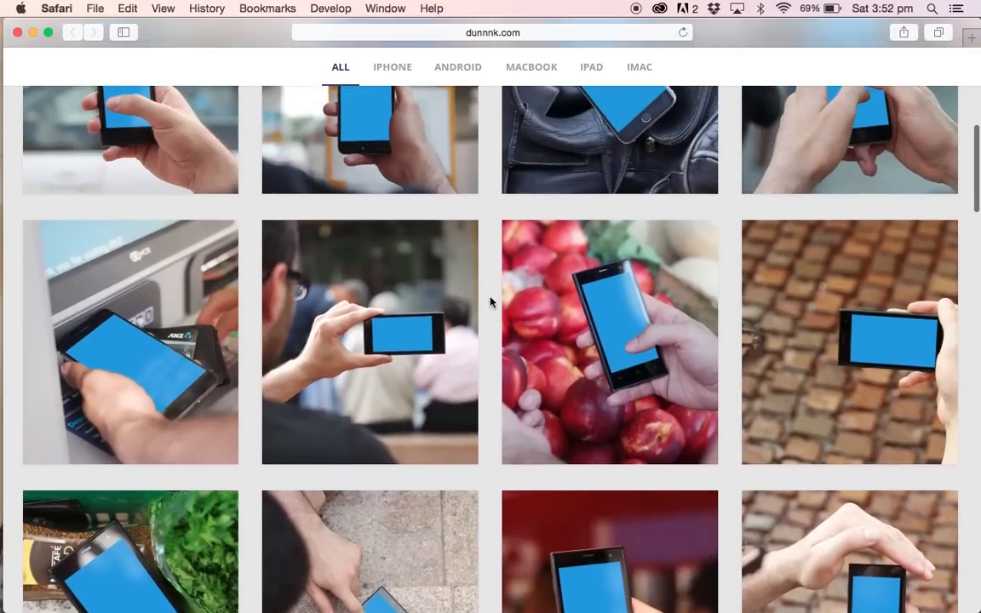